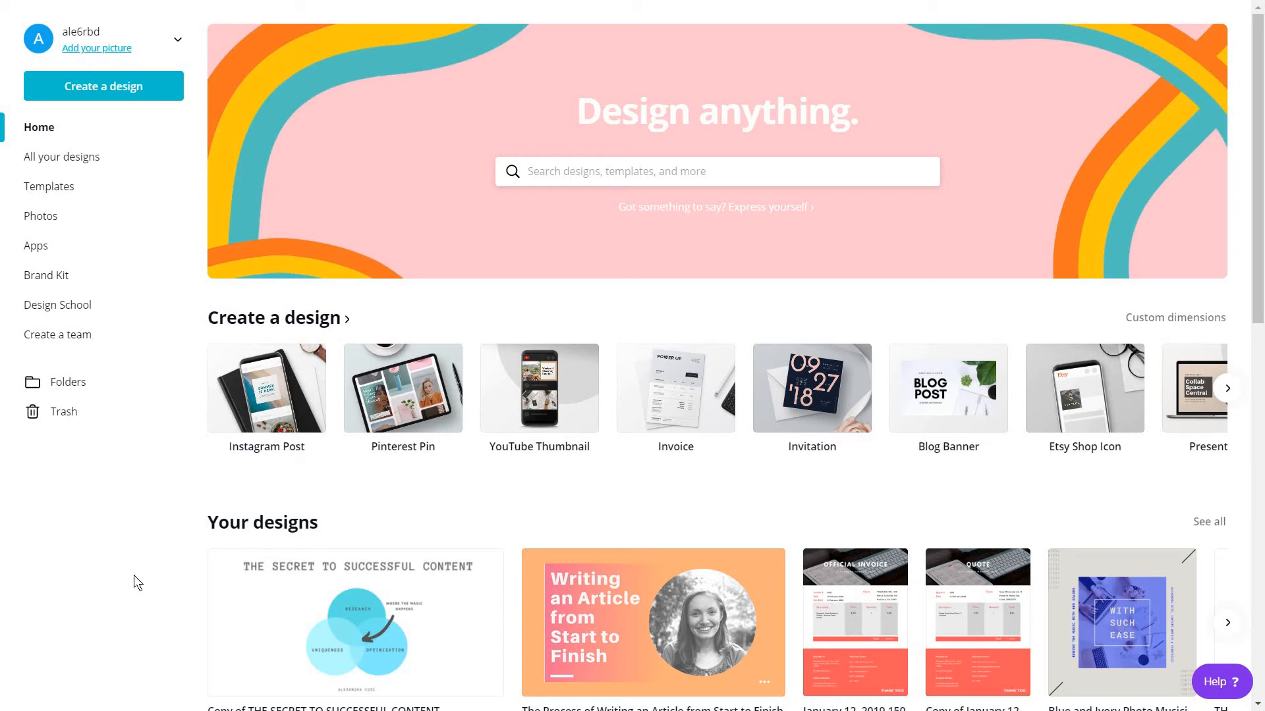
pyautogui.moveTo(321, 329)
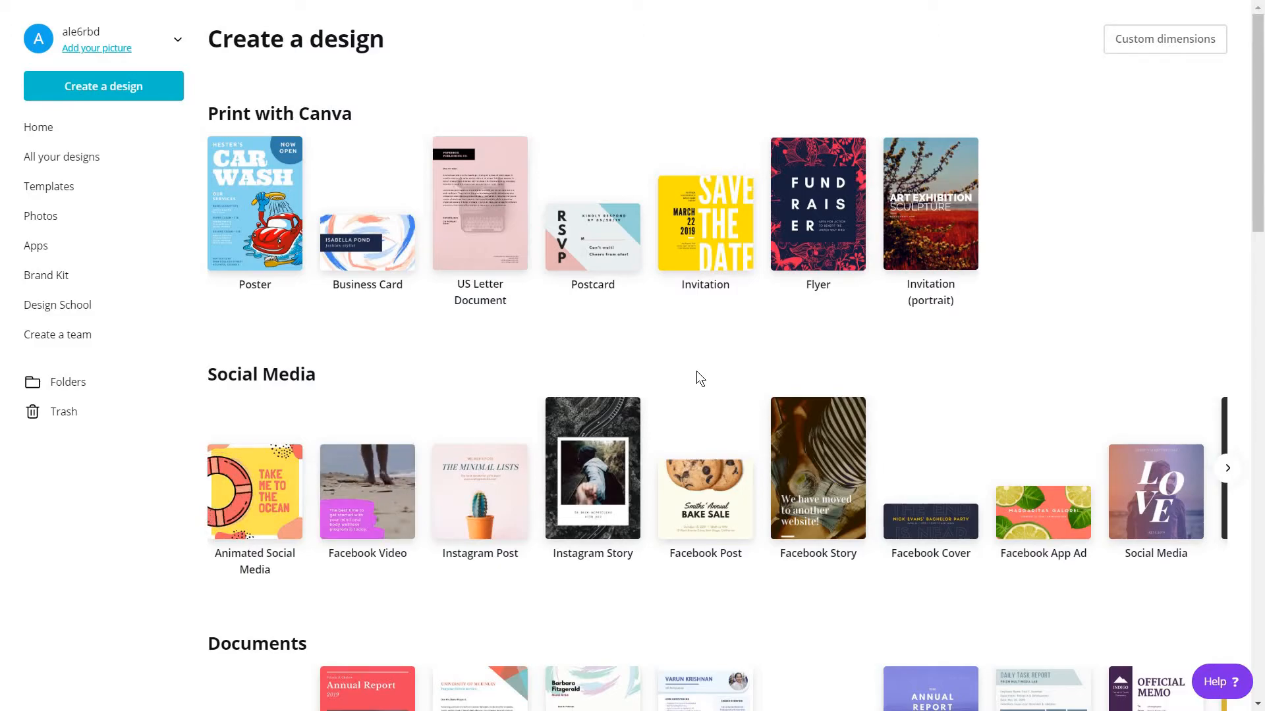
# Step: Start a social media post from the Travel Social Graphic 'Adventure Awaits' mountain photo
pyautogui.click(1154, 492)
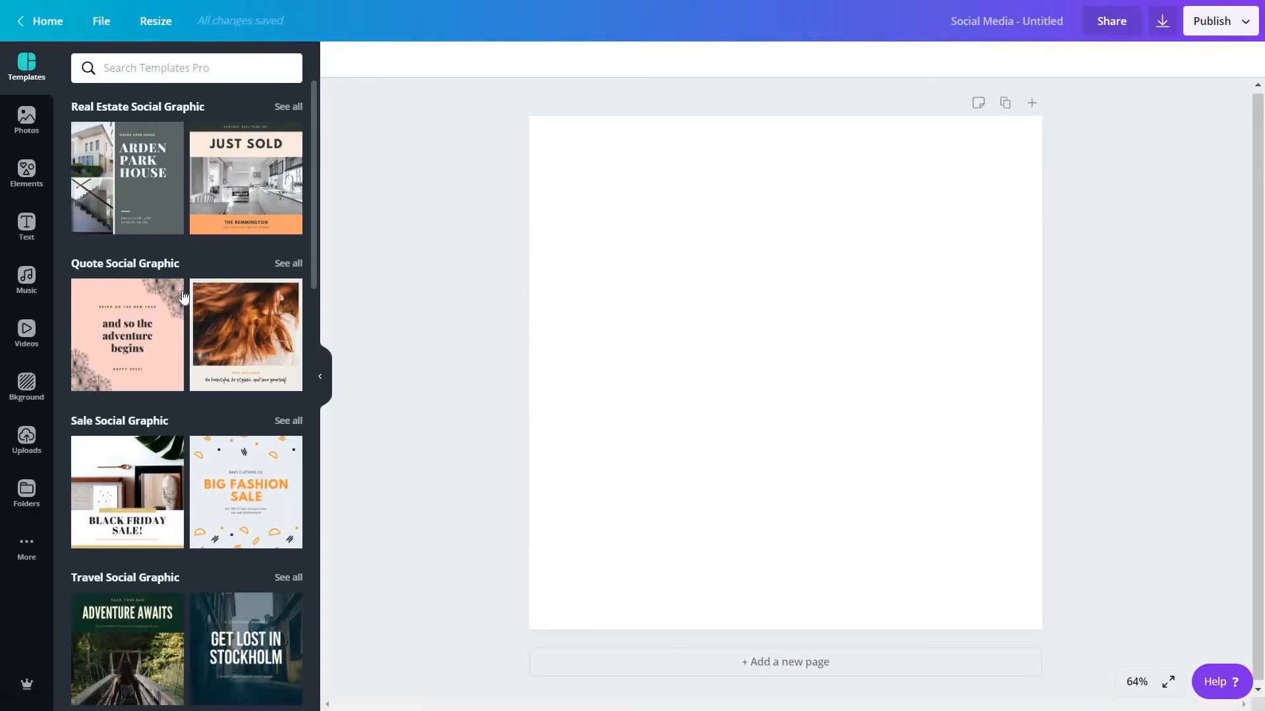
pyautogui.moveTo(158, 403)
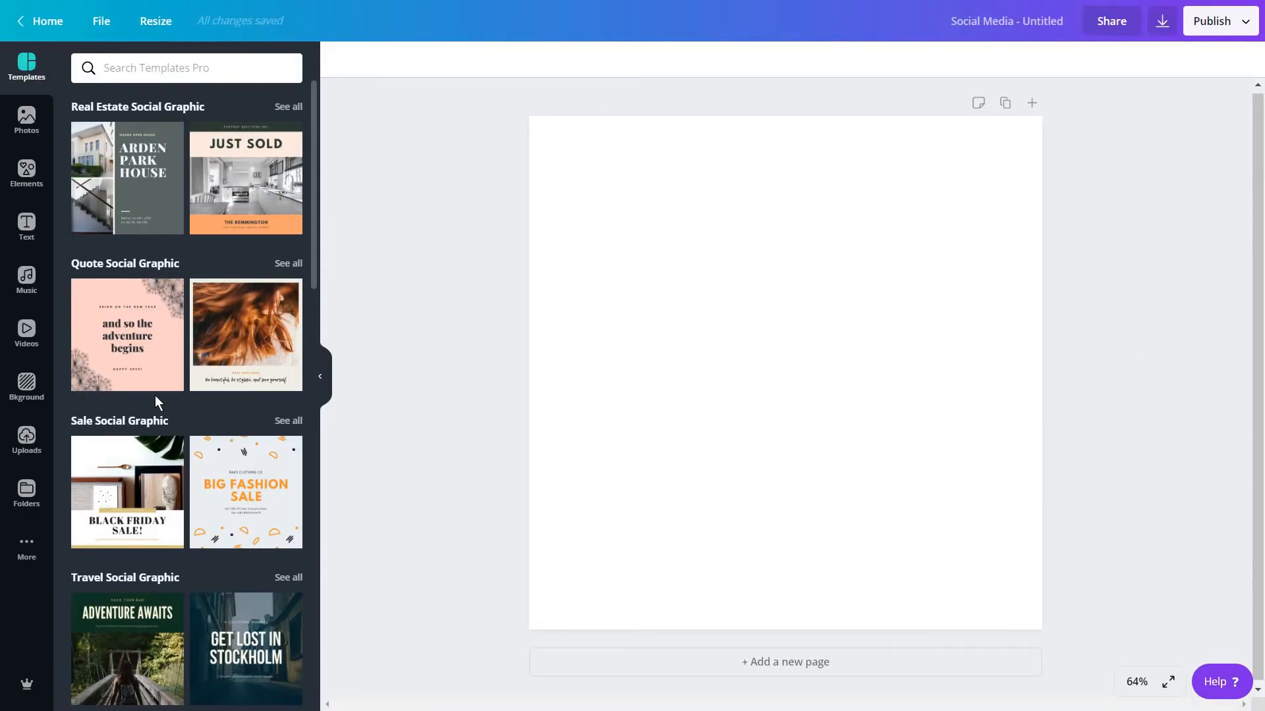
pyautogui.write('Travel Social Graphic')
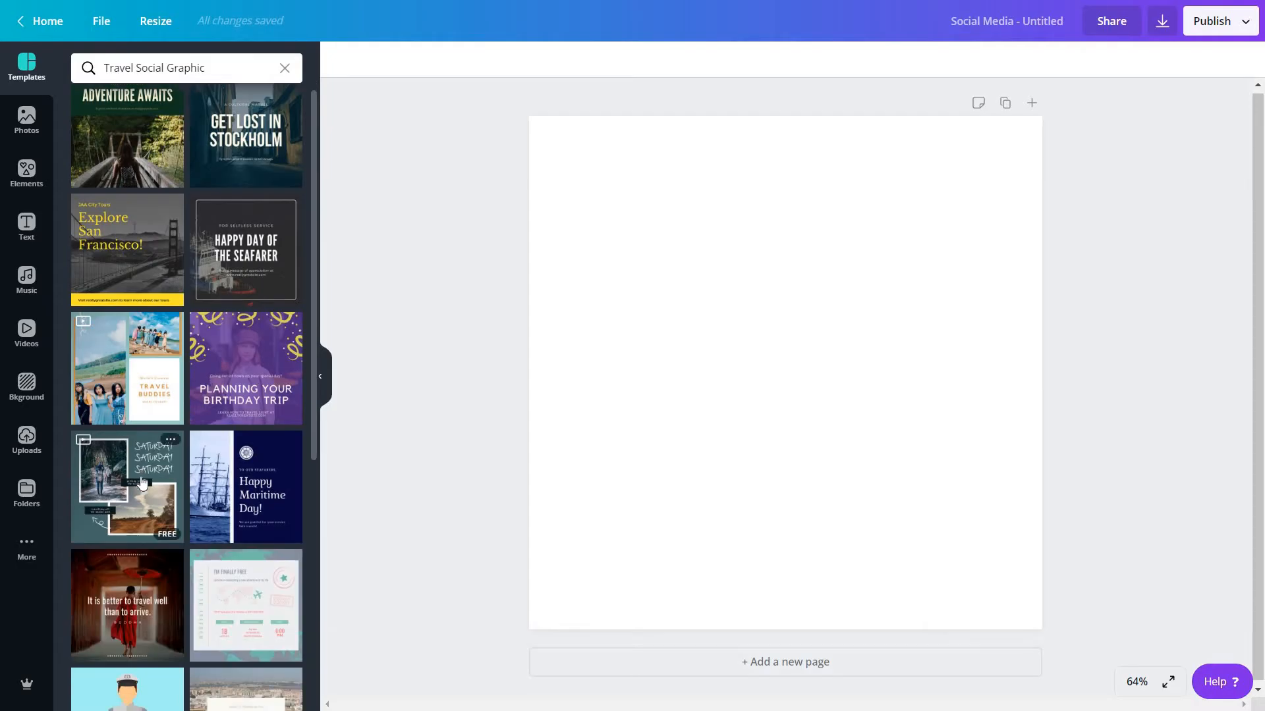
pyautogui.scroll(-3)
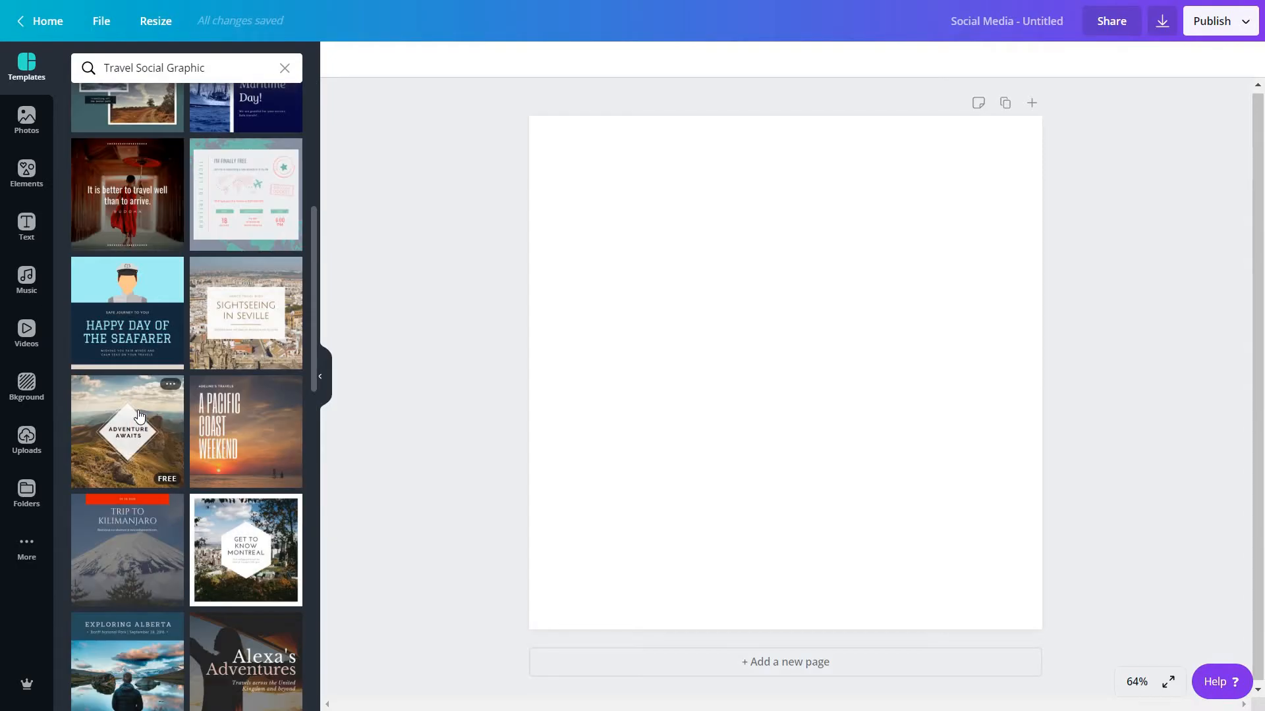
pyautogui.click(126, 431)
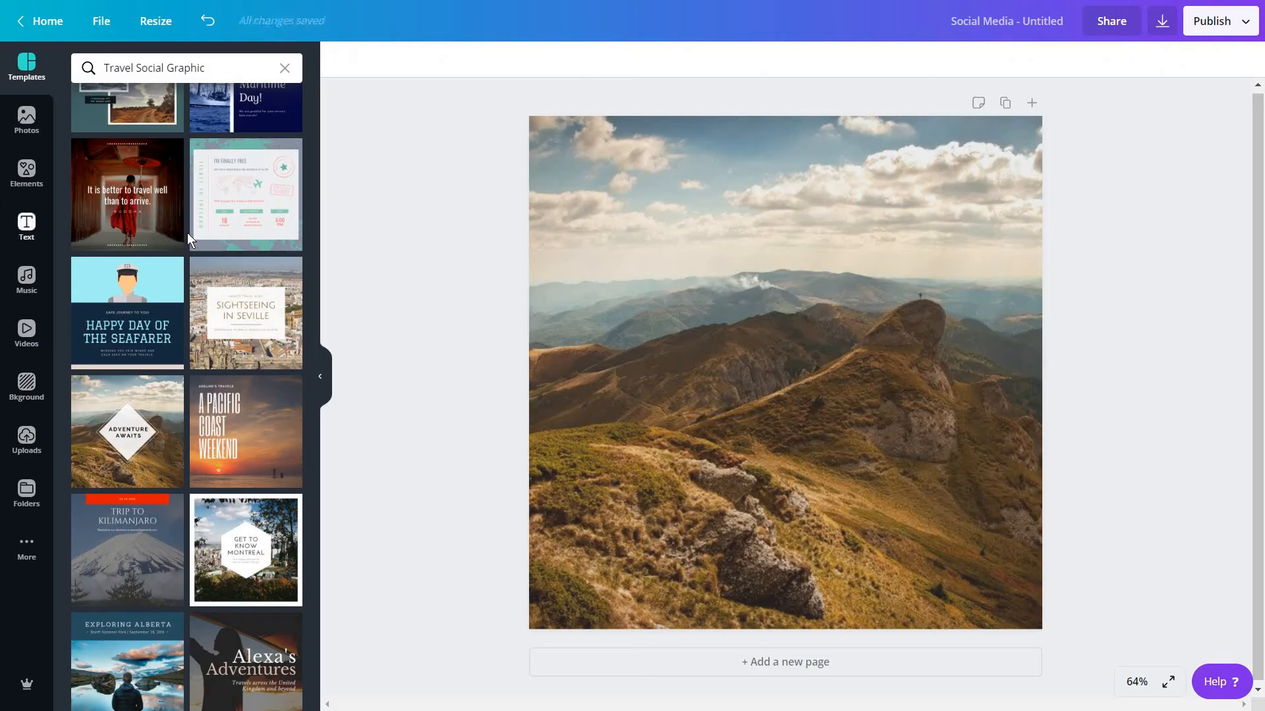
# Step: Search Elements for 'frame' and scroll down to the alphabet letter frames
pyautogui.click(26, 174)
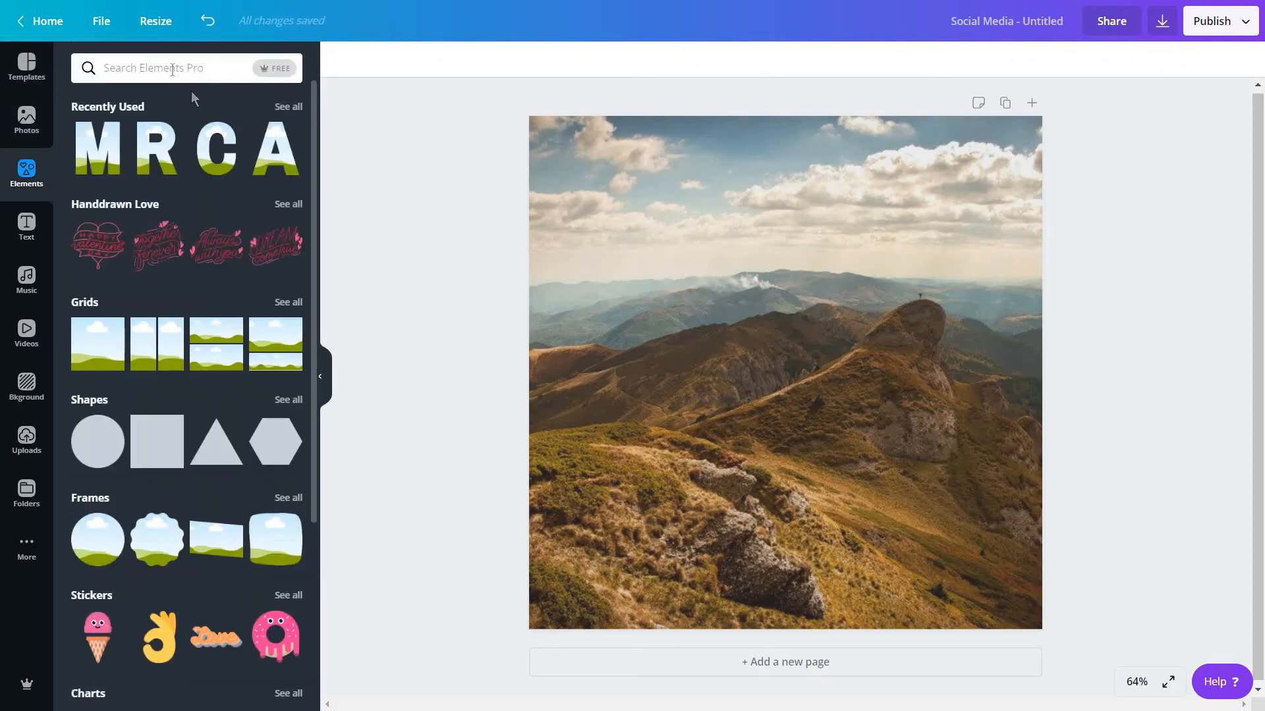
pyautogui.write('frame')
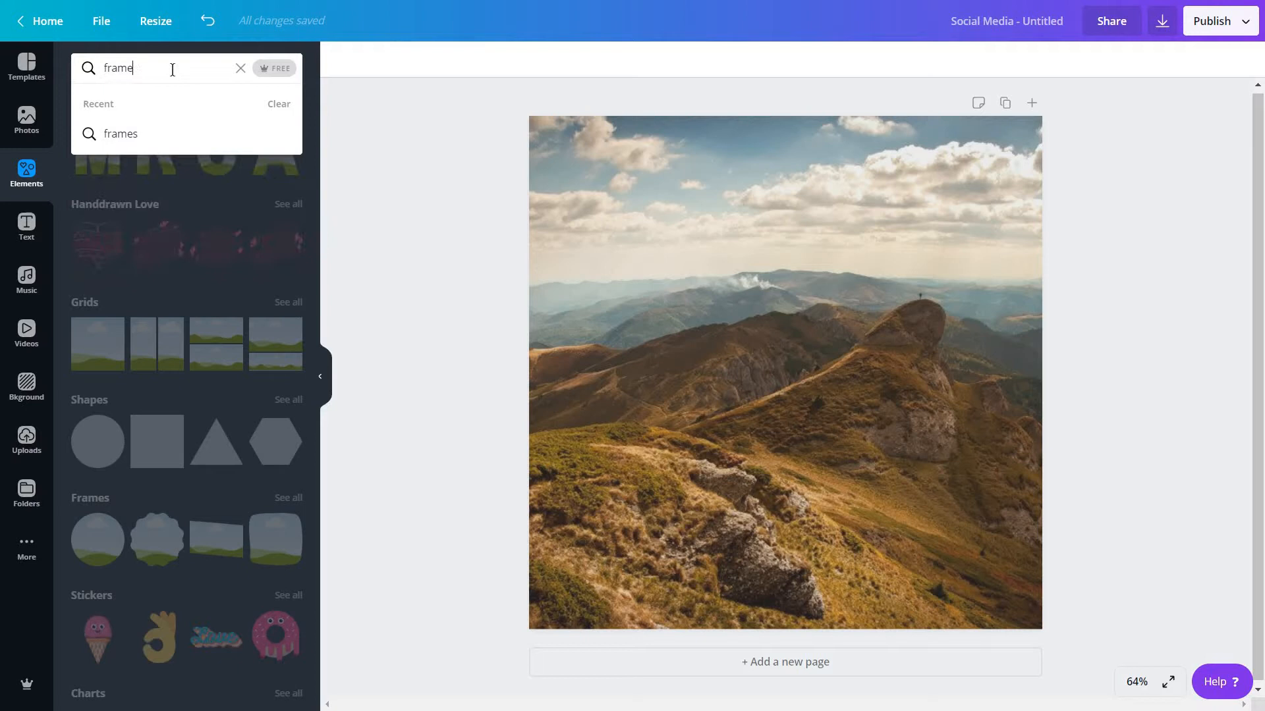
pyautogui.click(120, 134)
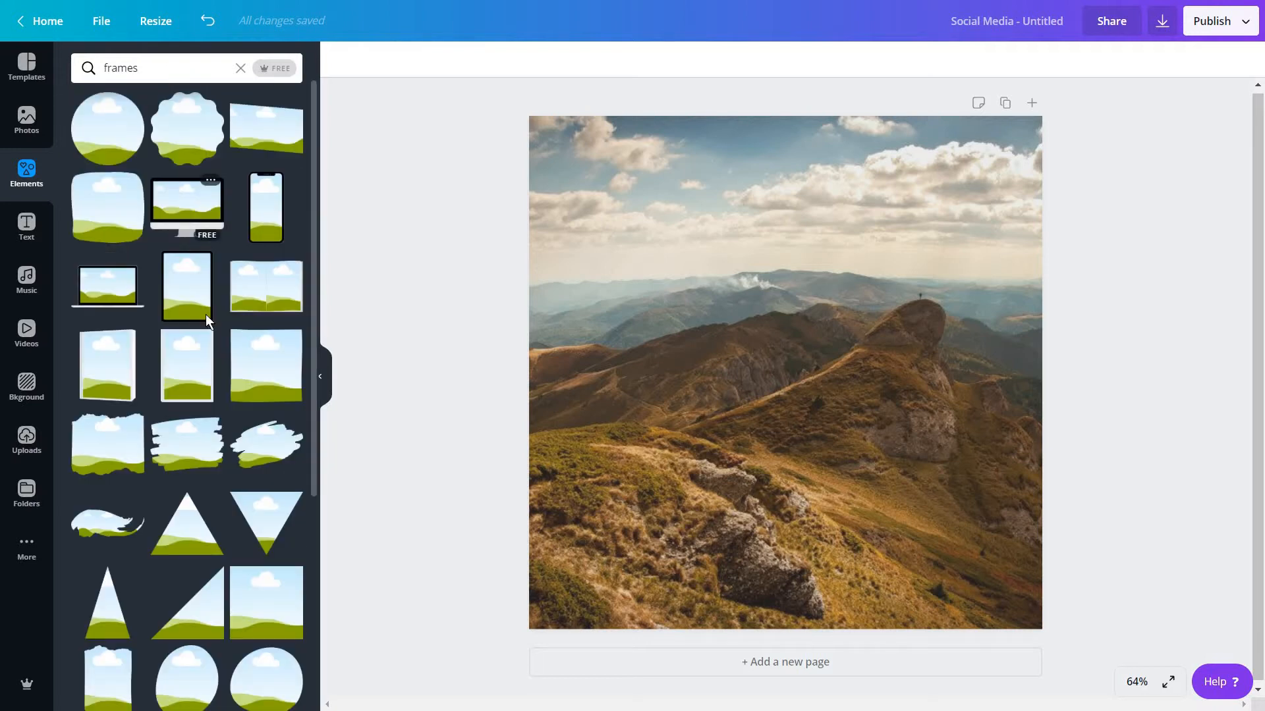
pyautogui.scroll(-3)
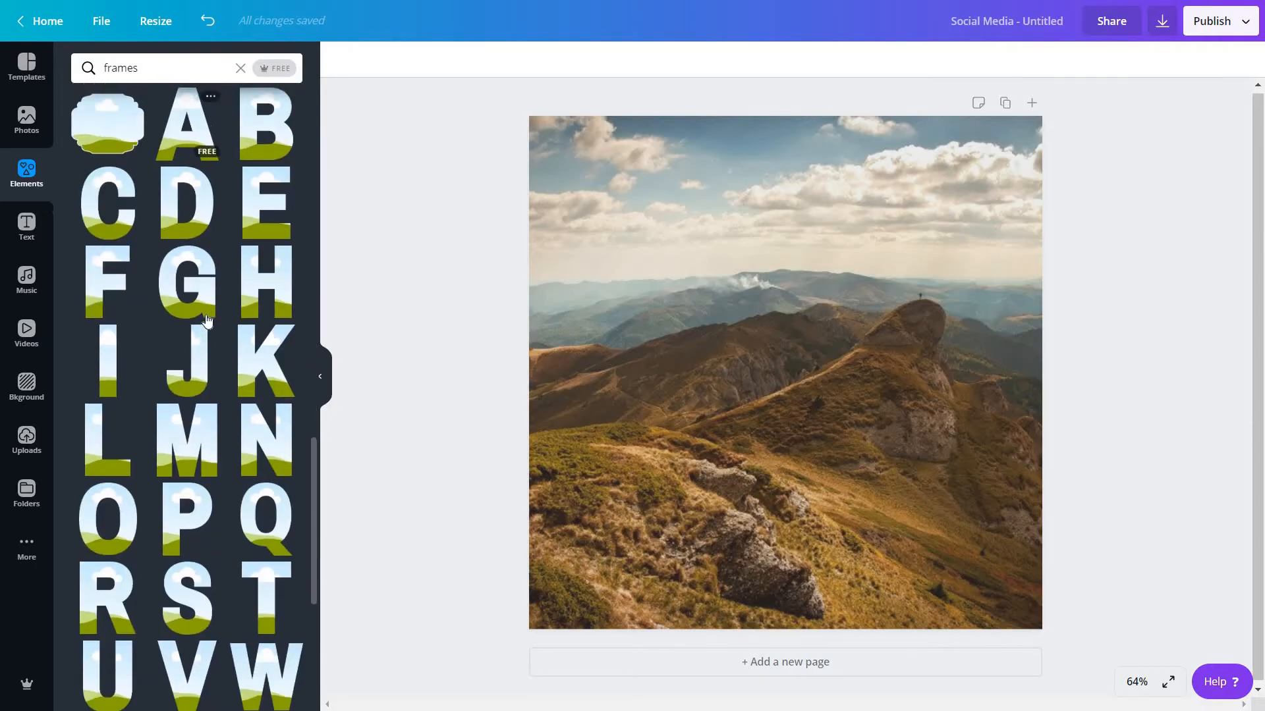
pyautogui.scroll(-3)
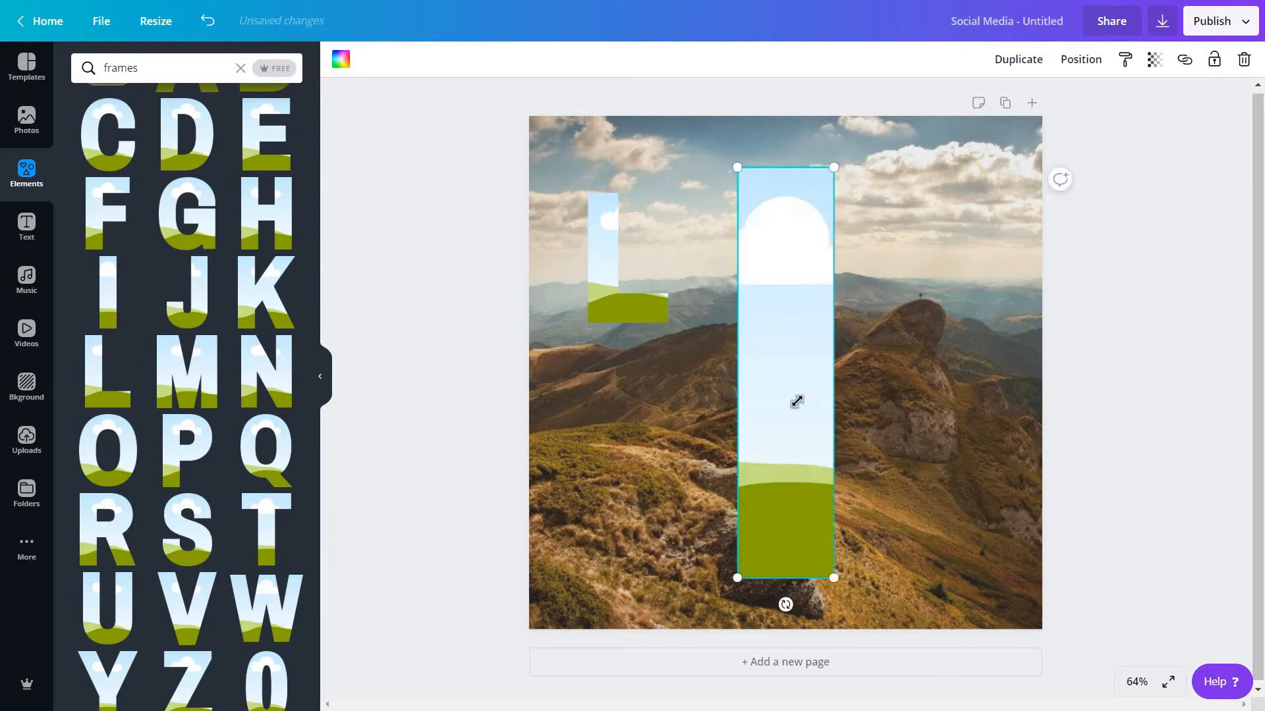
# Step: Resize the I frame to match L, then add F and E frames in line
pyautogui.moveTo(833, 578); pyautogui.dragTo(734, 322)
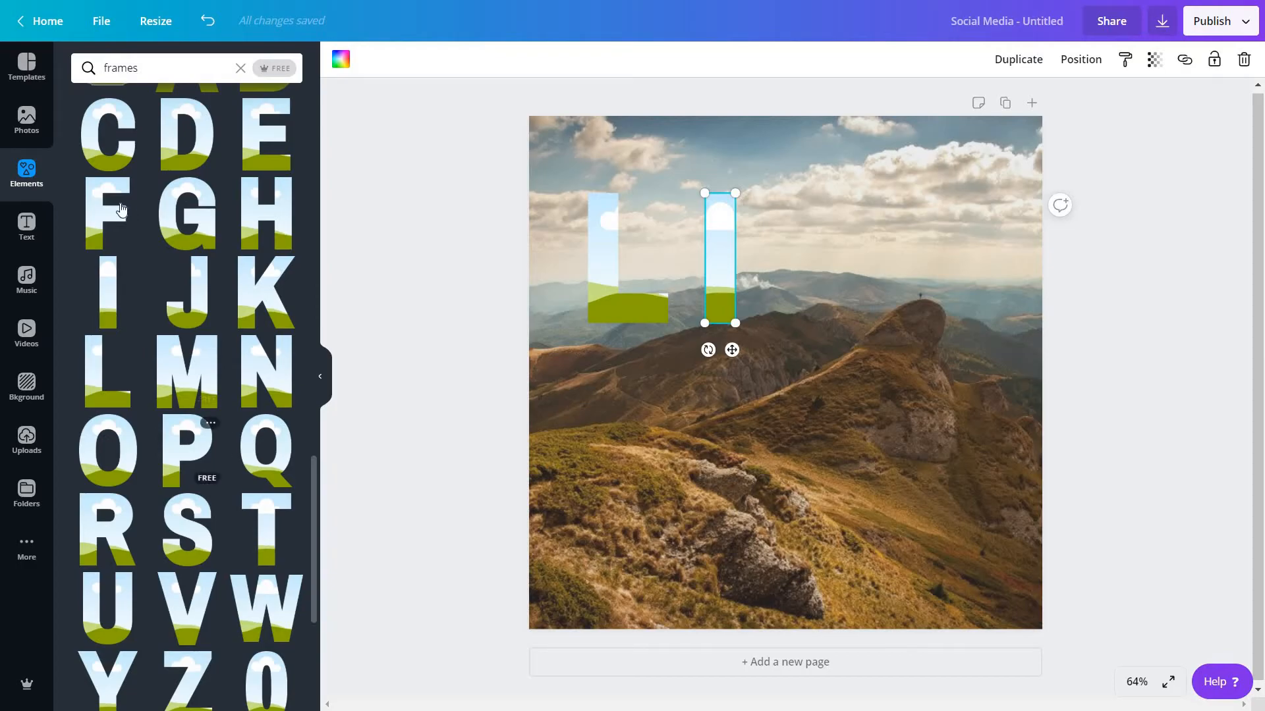
pyautogui.moveTo(736, 323); pyautogui.dragTo(892, 578)
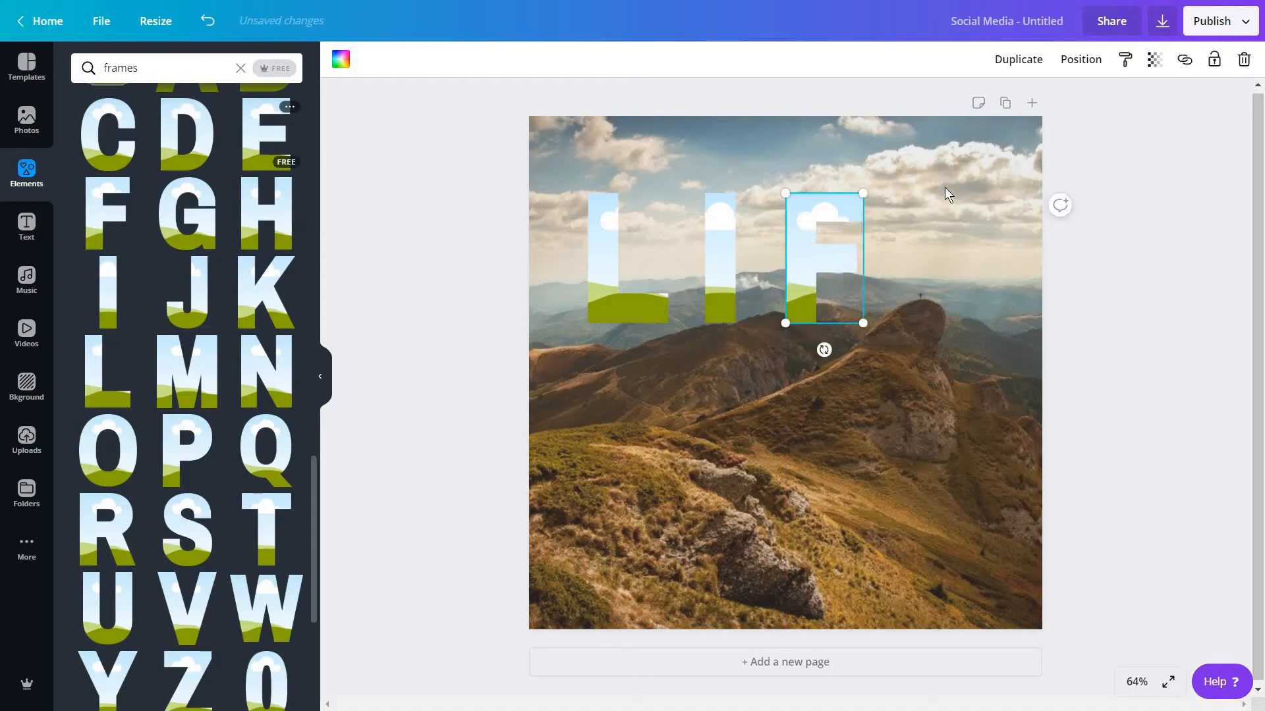
pyautogui.moveTo(822, 258); pyautogui.dragTo(691, 516)
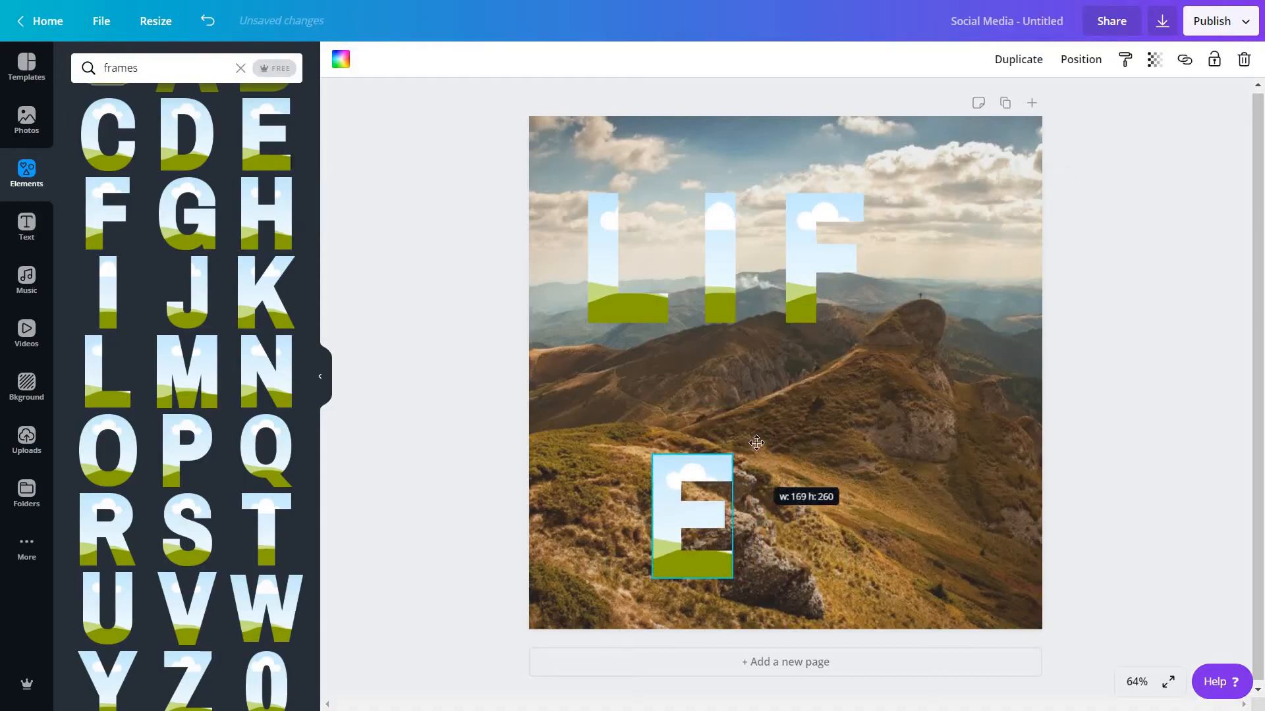
pyautogui.moveTo(691, 517); pyautogui.dragTo(936, 258)
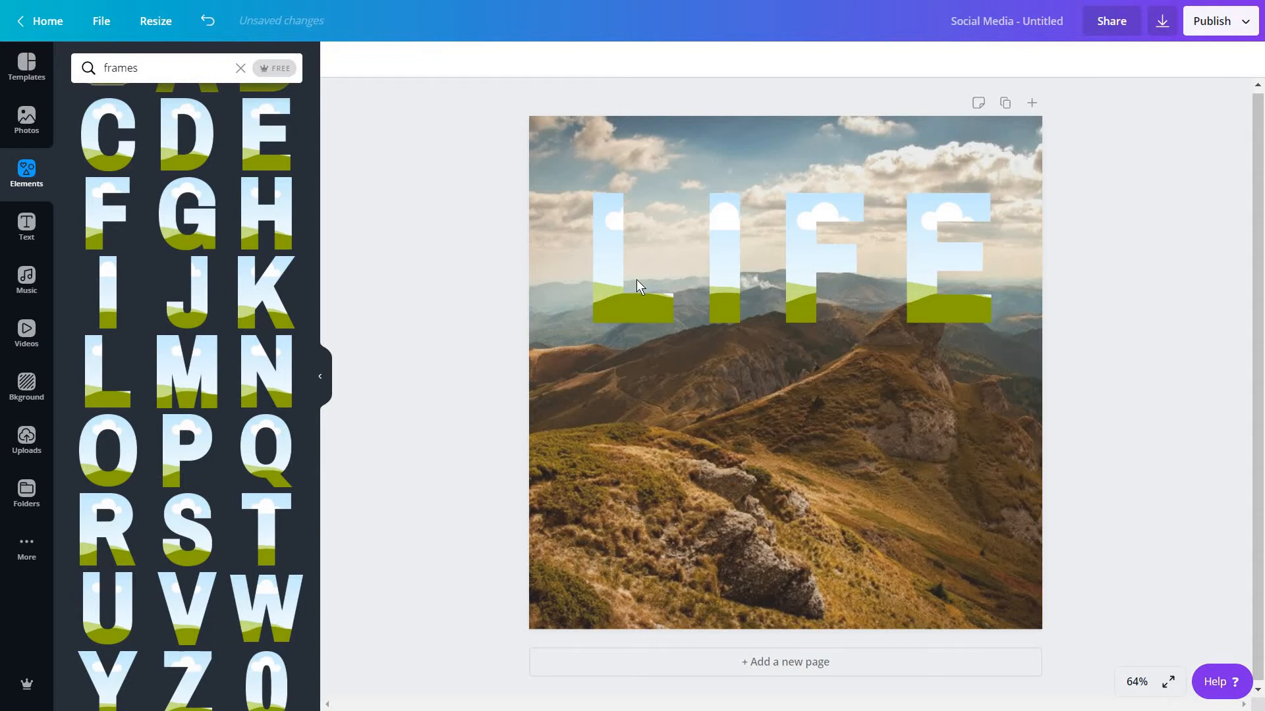
pyautogui.moveTo(54, 116)
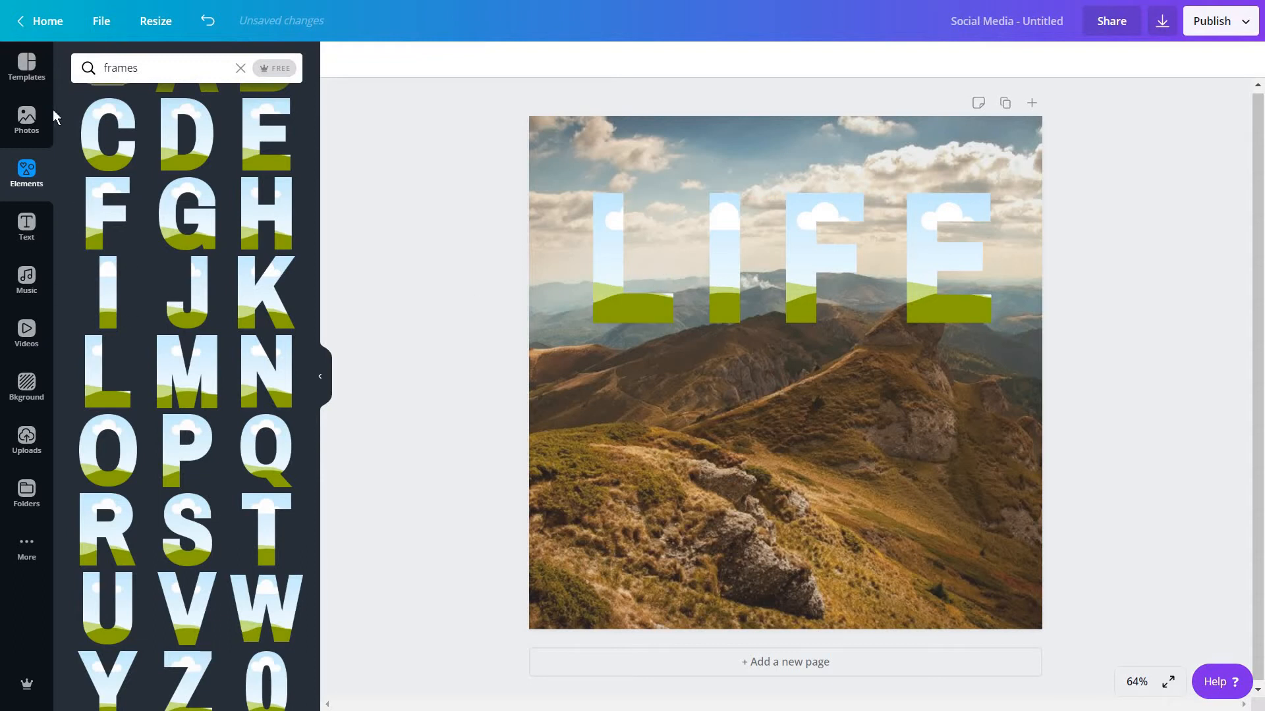
pyautogui.moveTo(132, 296)
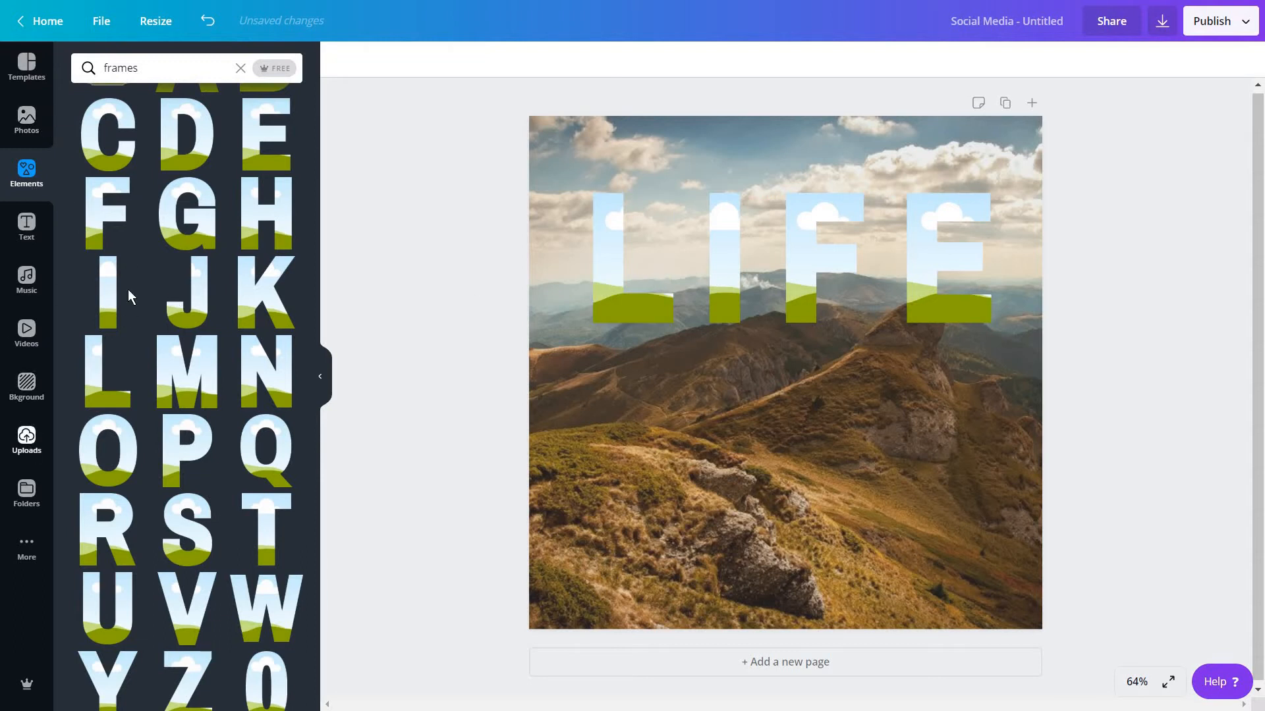
# Step: Search the stock Photos library for 'mountain'
pyautogui.click(26, 442)
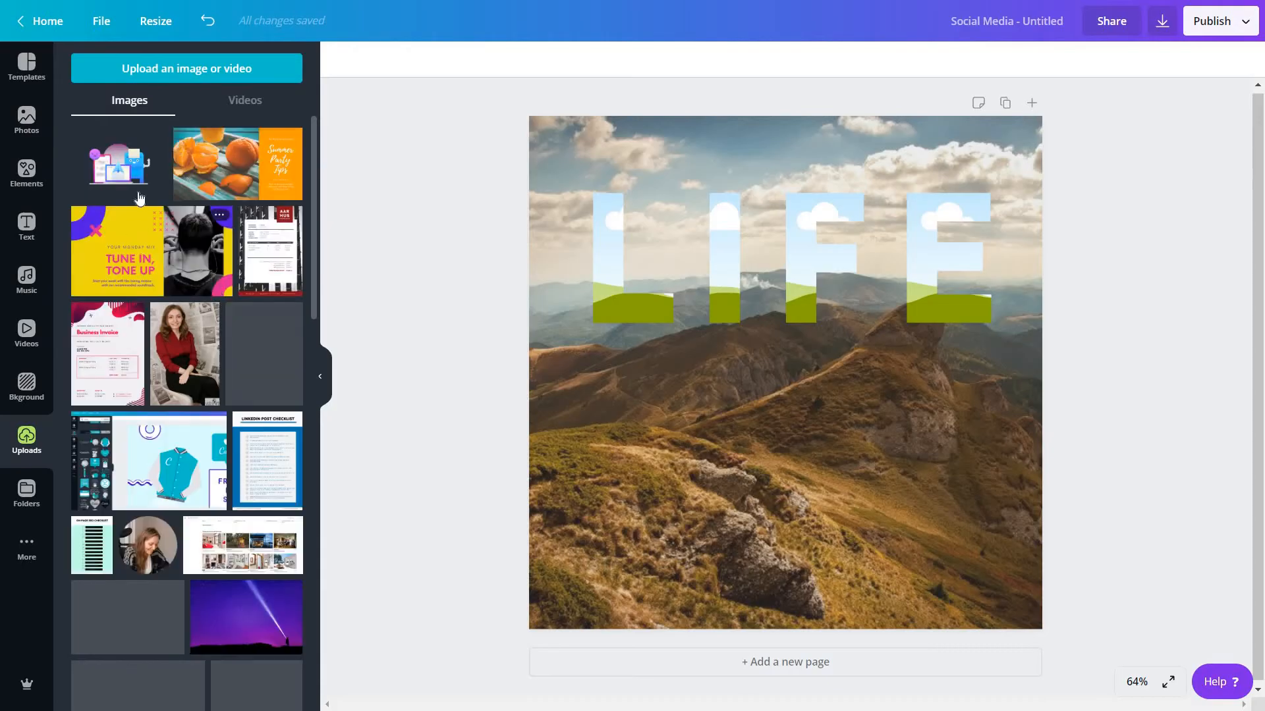
pyautogui.click(26, 121)
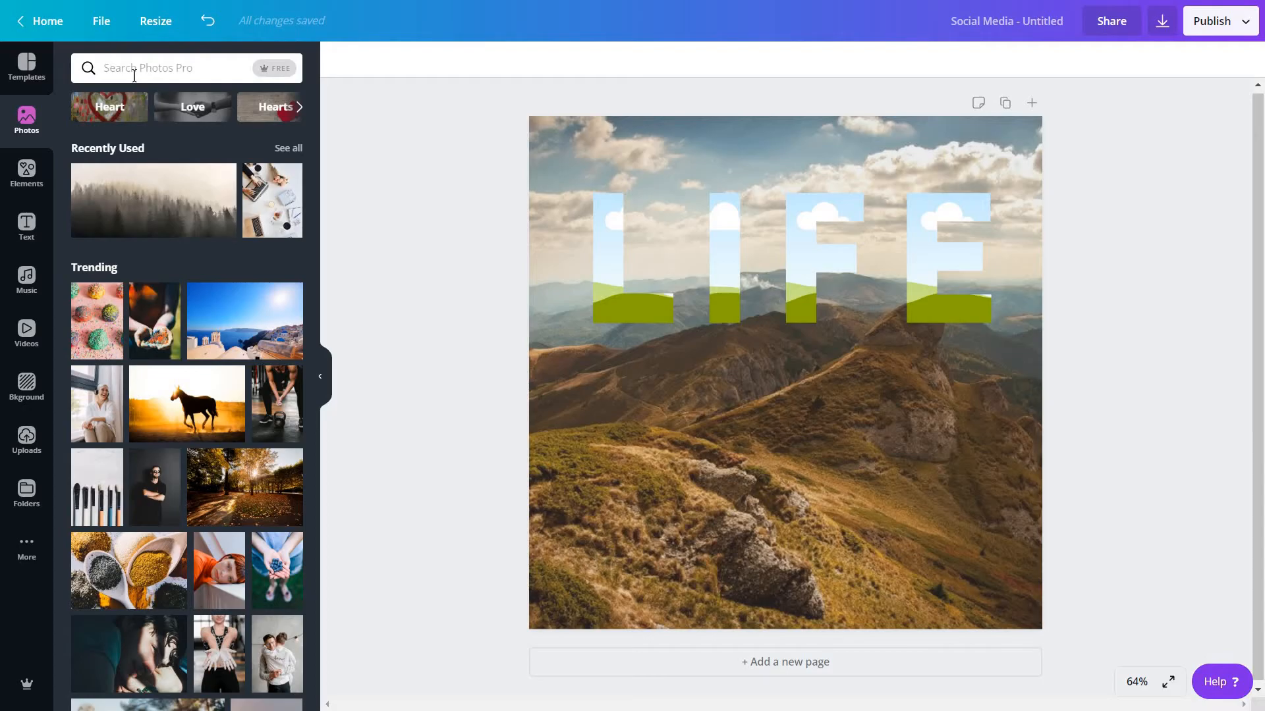
pyautogui.write('mountain')
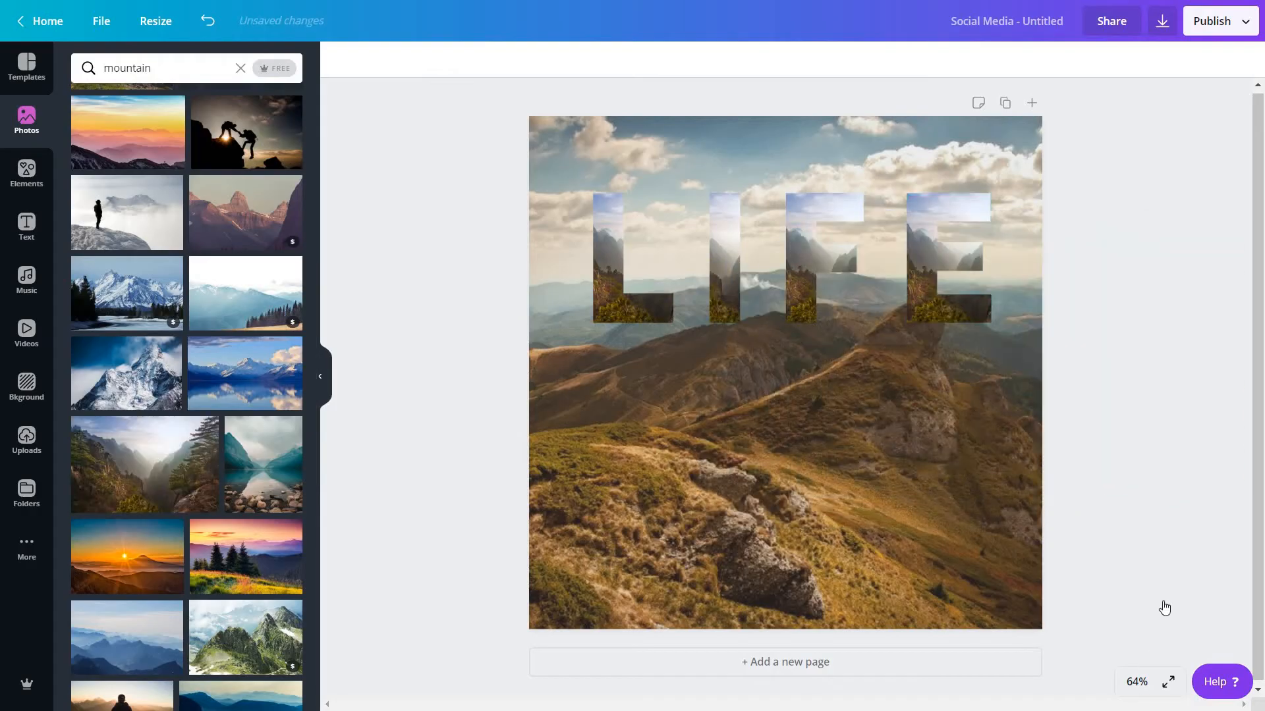
# Step: Zoom to 100% and reposition the mountain photo inside the L frame
pyautogui.click(1136, 682)
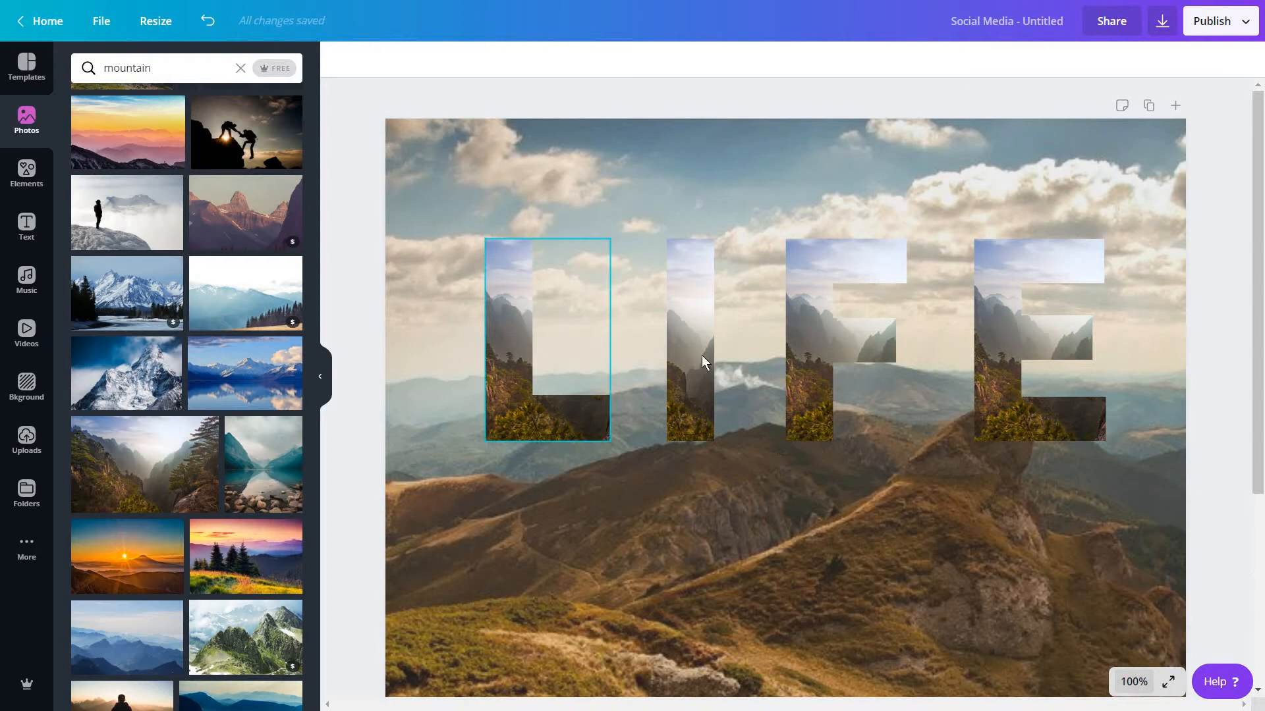
pyautogui.click(1039, 339)
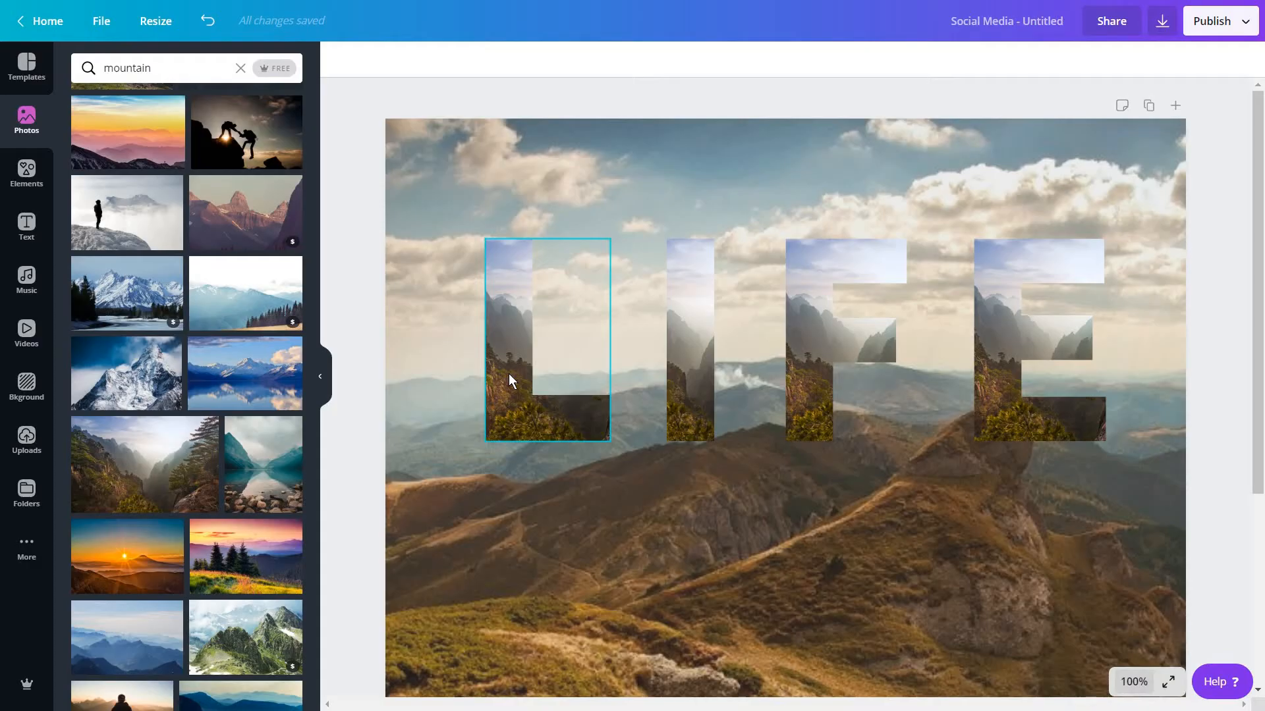
pyautogui.doubleClick(547, 339)
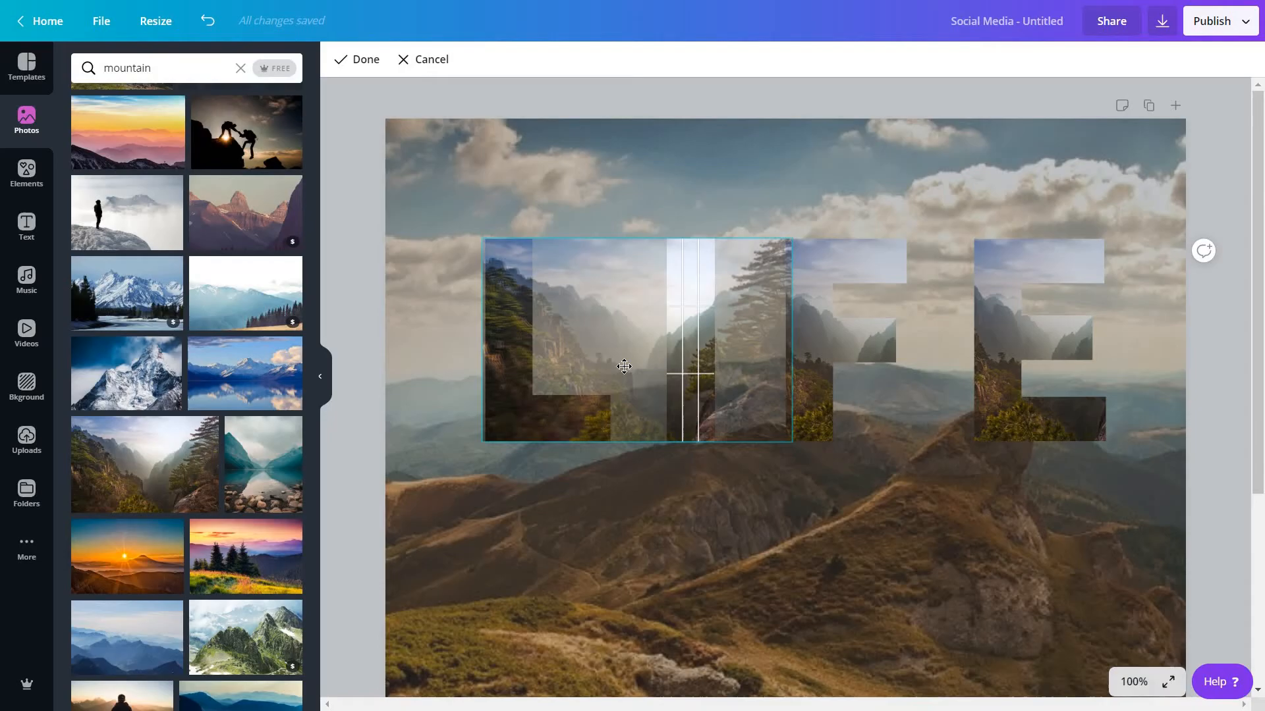
pyautogui.moveTo(624, 367); pyautogui.dragTo(815, 256)
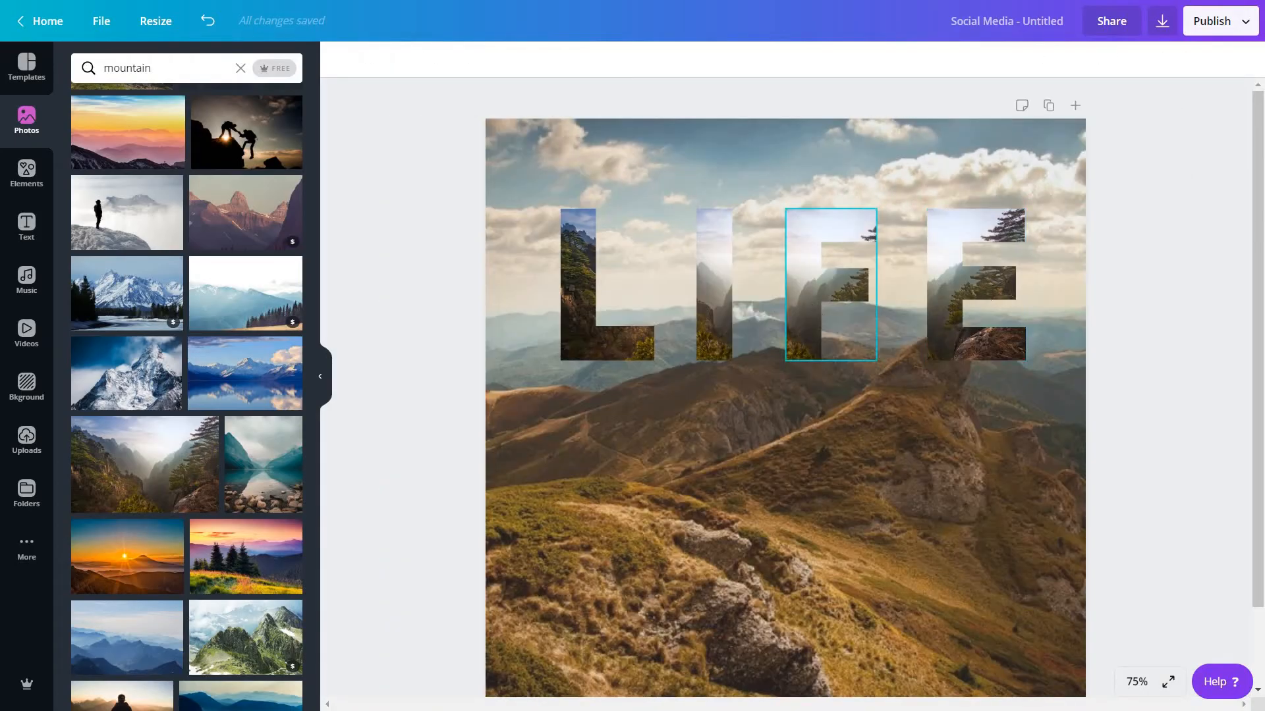
pyautogui.moveTo(834, 301)
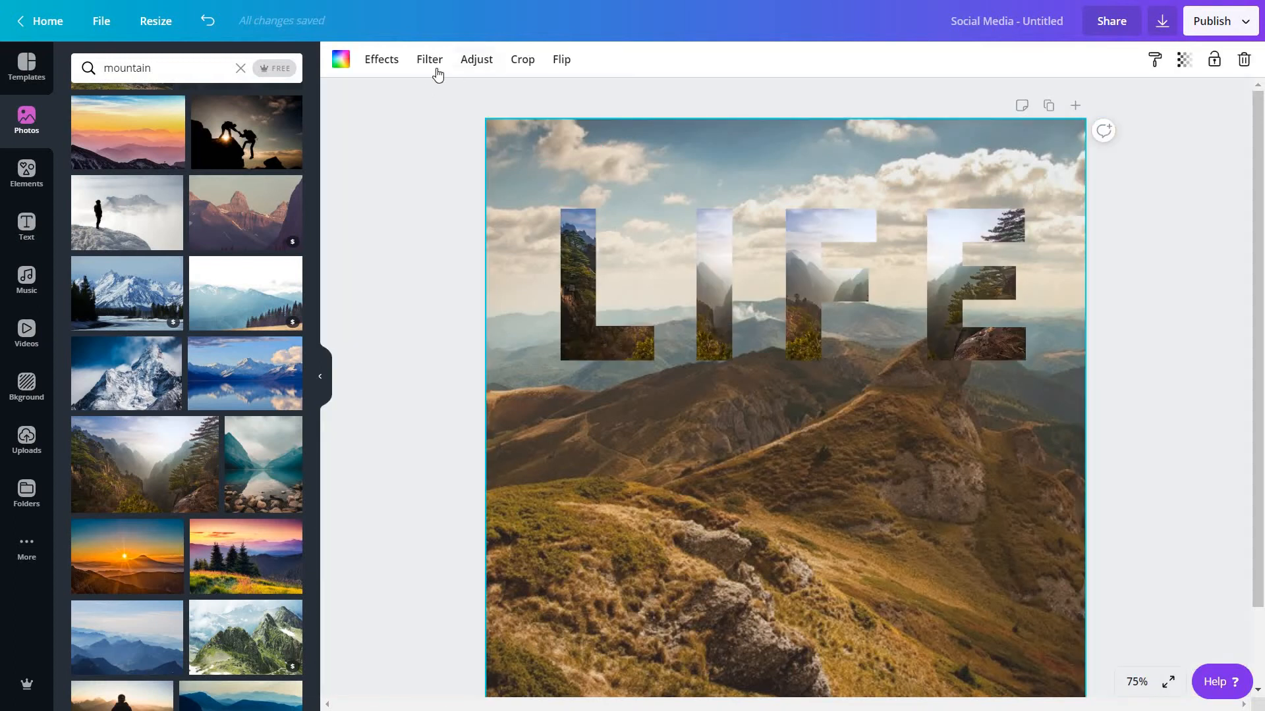
# Step: Raise brightness, lower contrast and saturation, and add moderate blur to the background photo
pyautogui.click(476, 58)
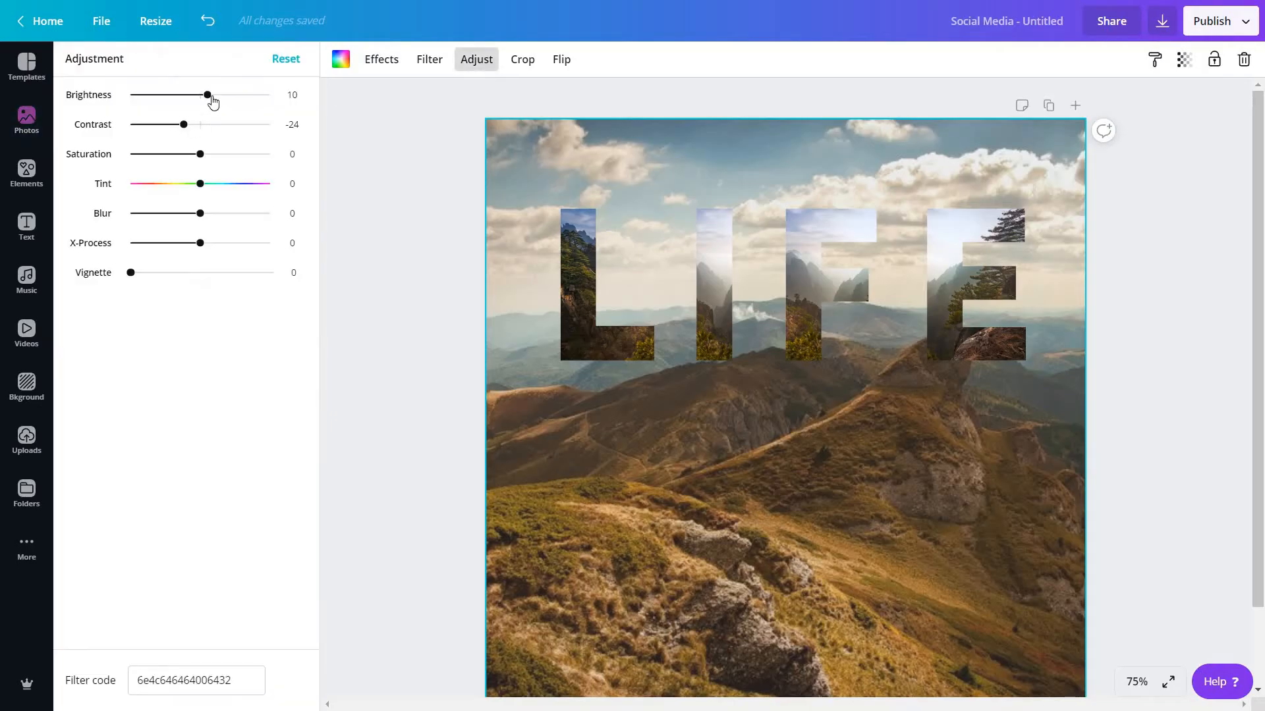
pyautogui.moveTo(209, 94); pyautogui.dragTo(252, 94)
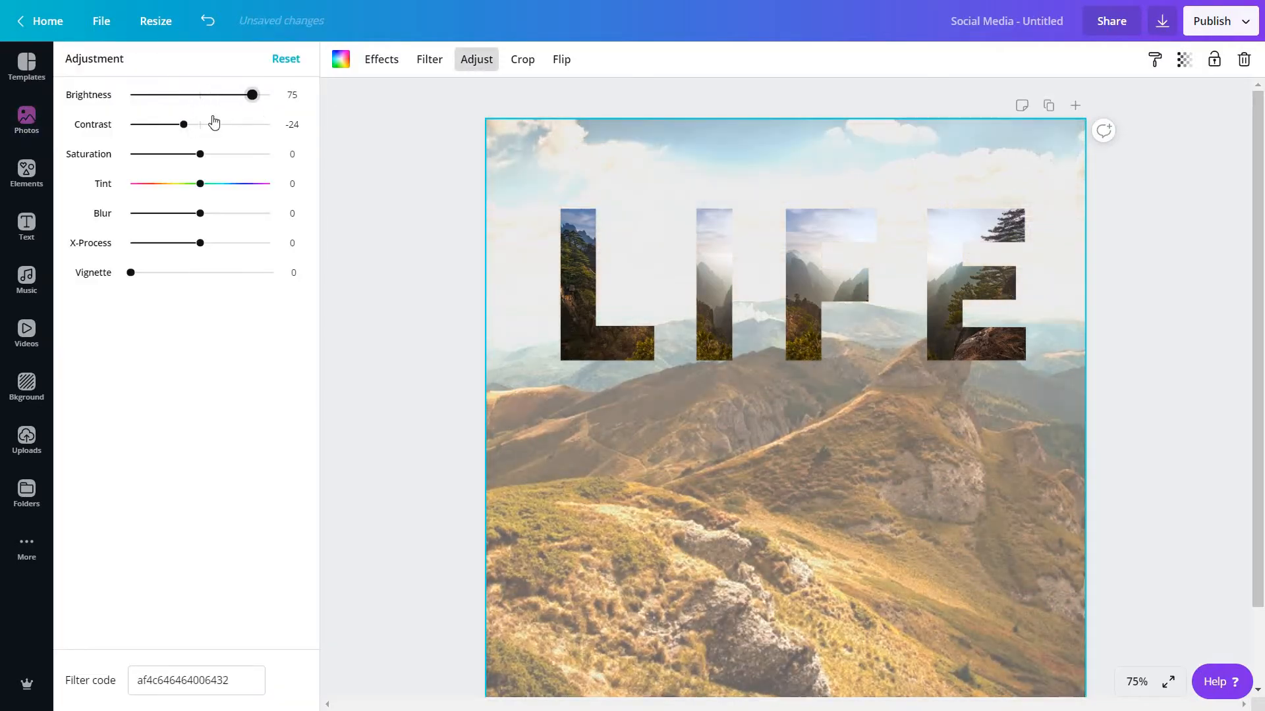
pyautogui.moveTo(184, 124); pyautogui.dragTo(226, 125)
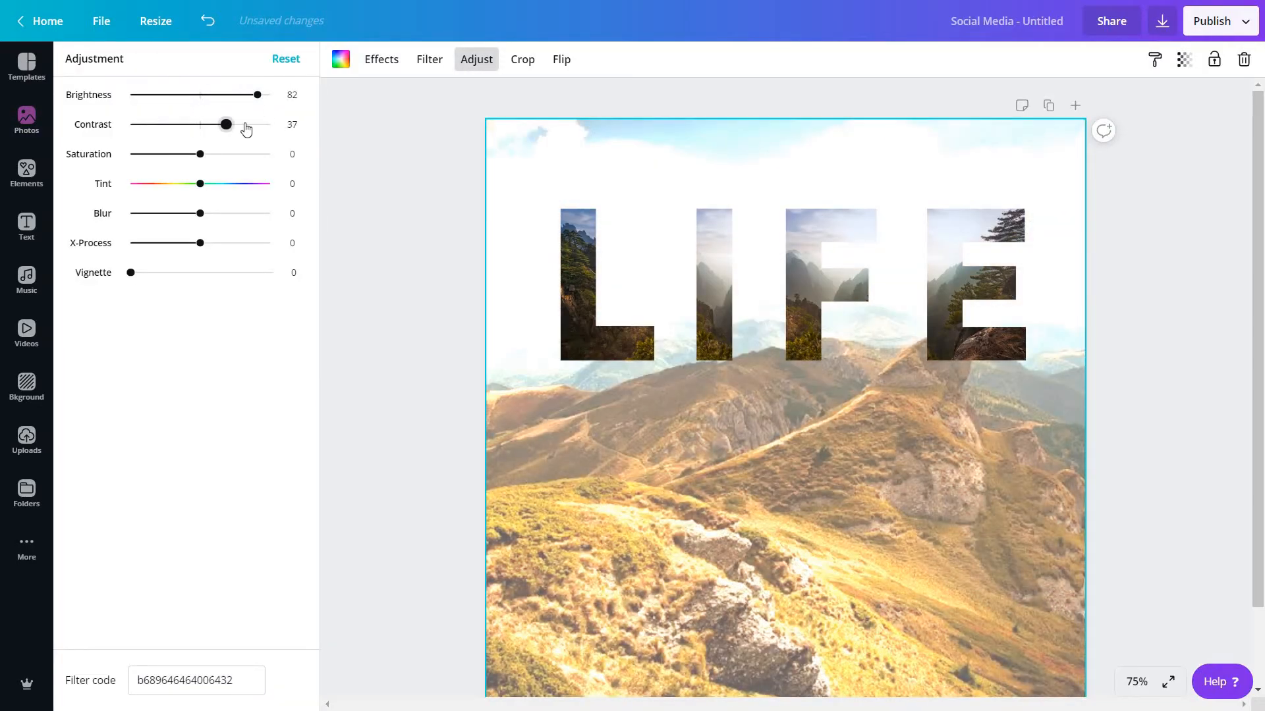
pyautogui.moveTo(226, 125); pyautogui.dragTo(172, 124)
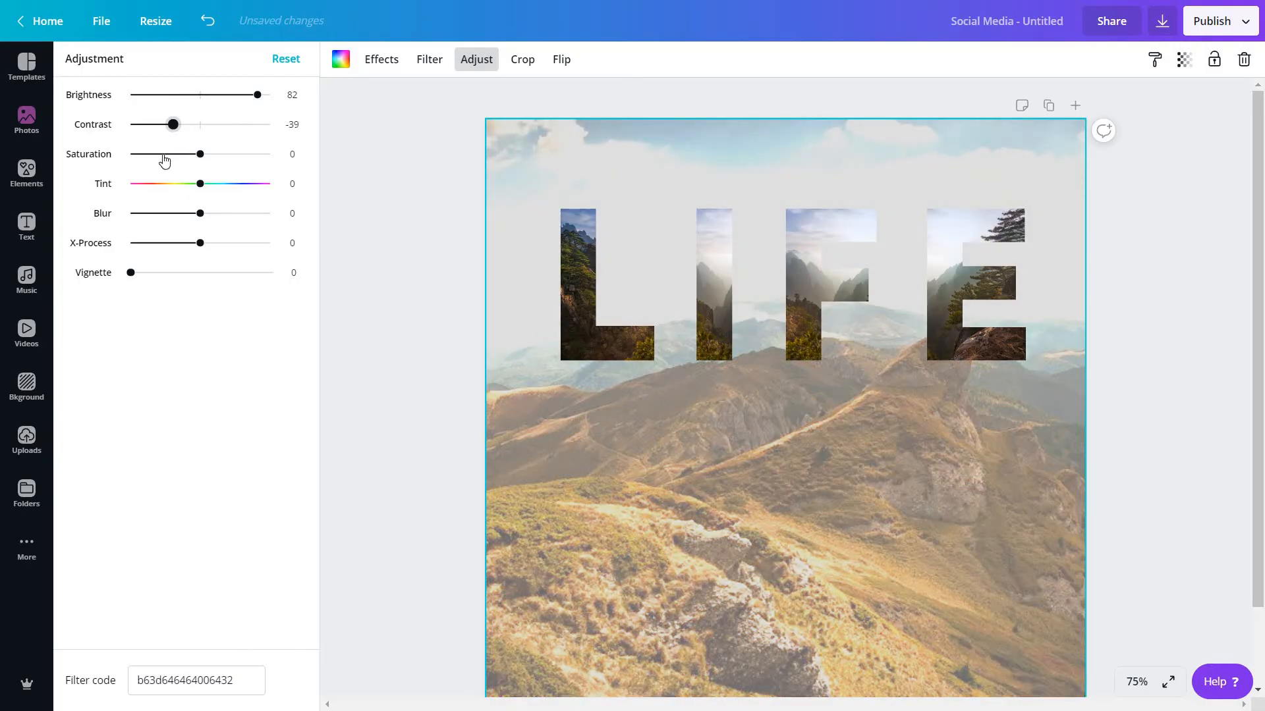
pyautogui.moveTo(199, 154); pyautogui.dragTo(161, 155)
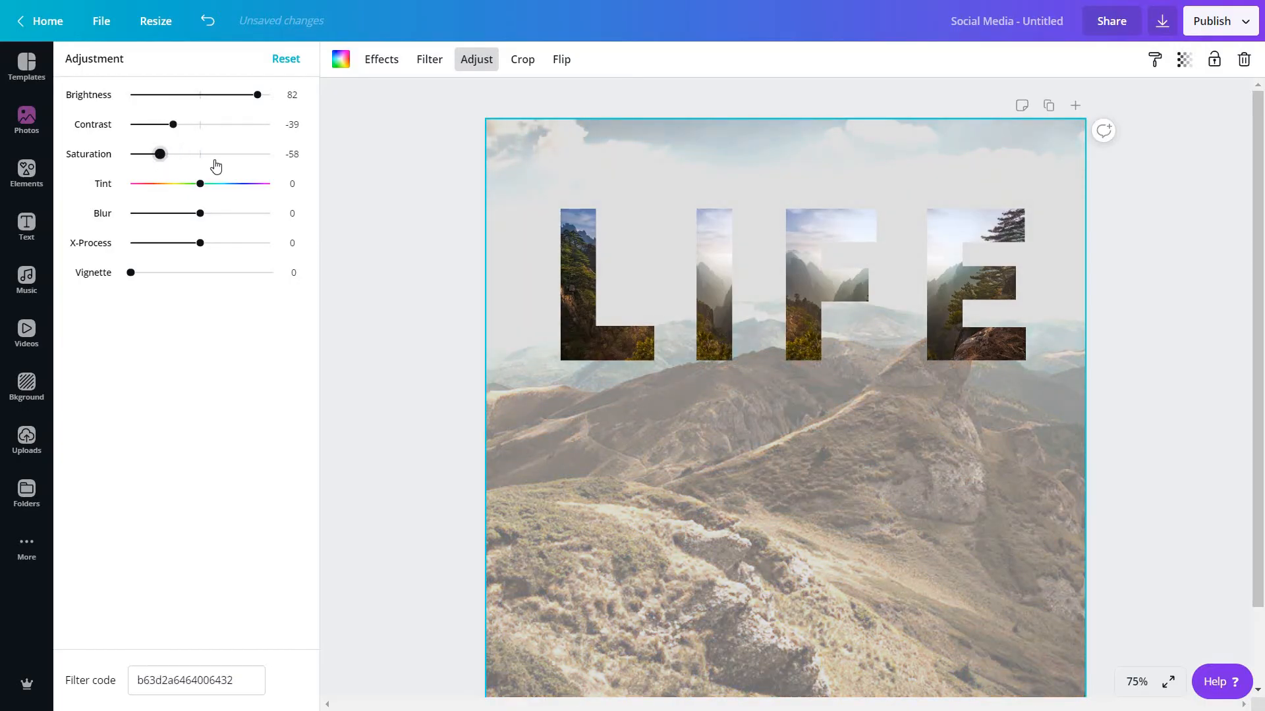
pyautogui.moveTo(170, 213); pyautogui.dragTo(201, 213)
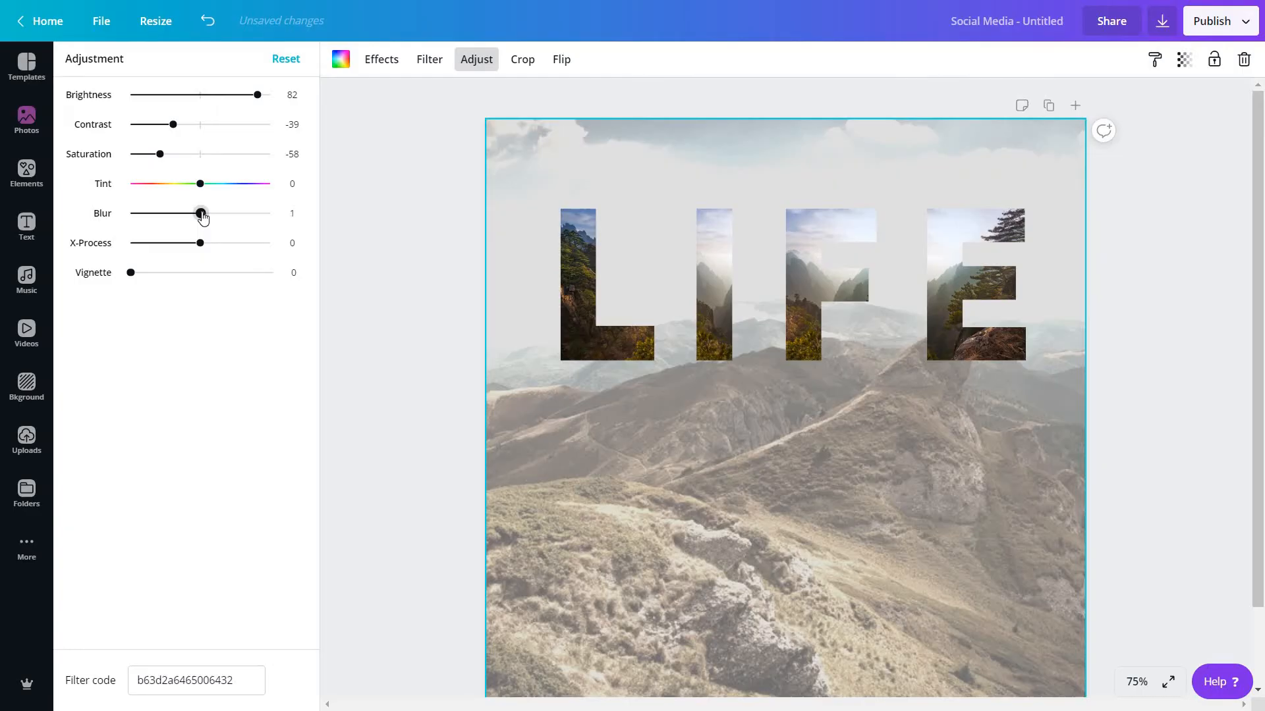
pyautogui.moveTo(201, 213); pyautogui.dragTo(212, 212)
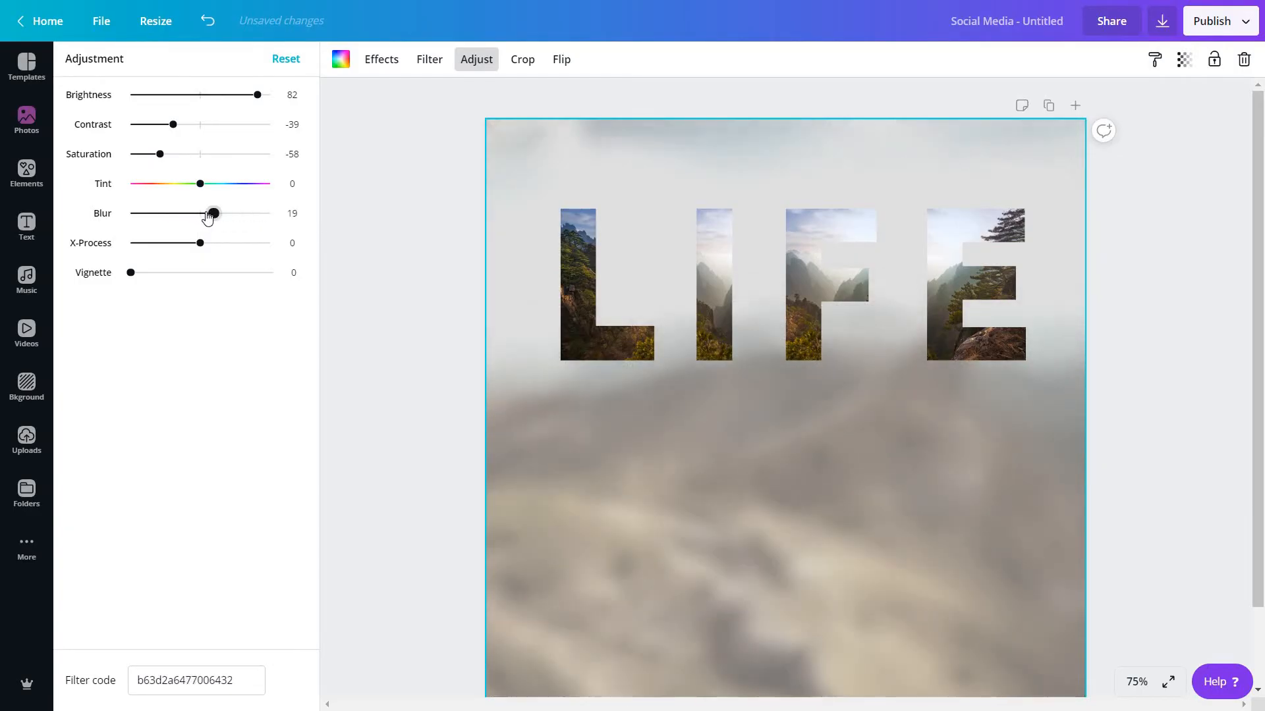
pyautogui.click(26, 119)
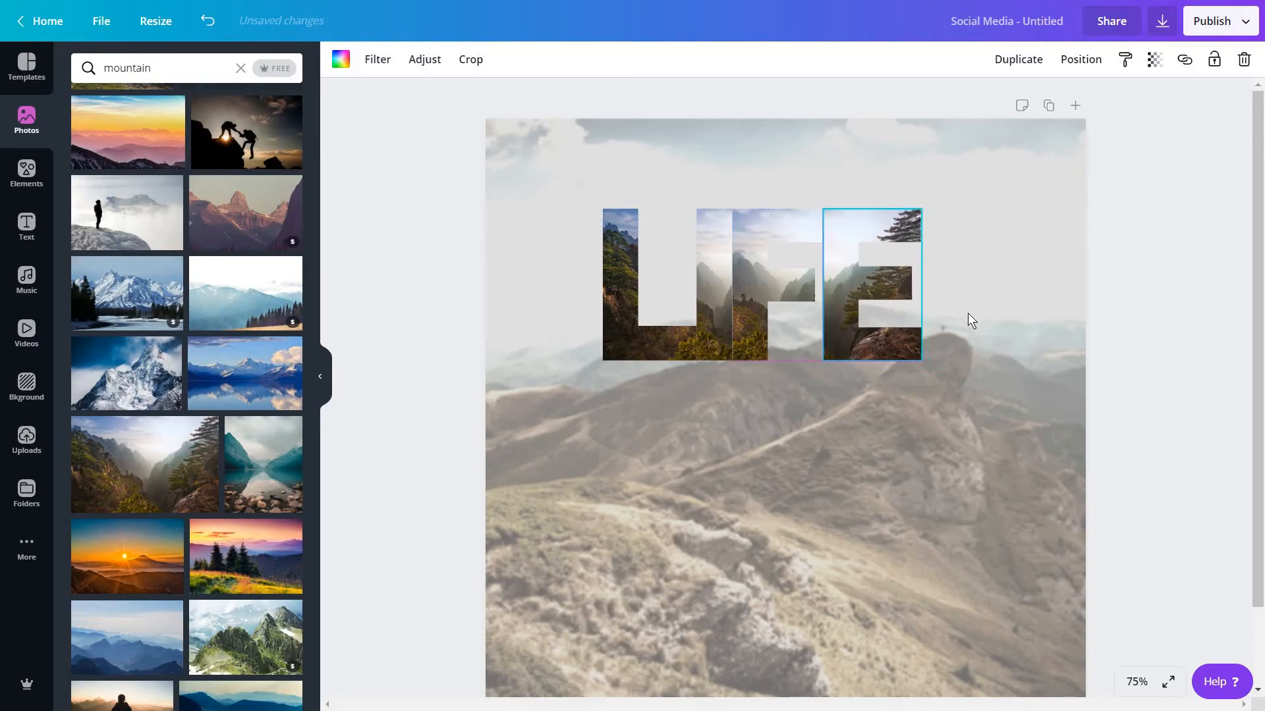
# Step: Undo the accidental letter rearrangement and browse the Elements frames
pyautogui.click(871, 284)
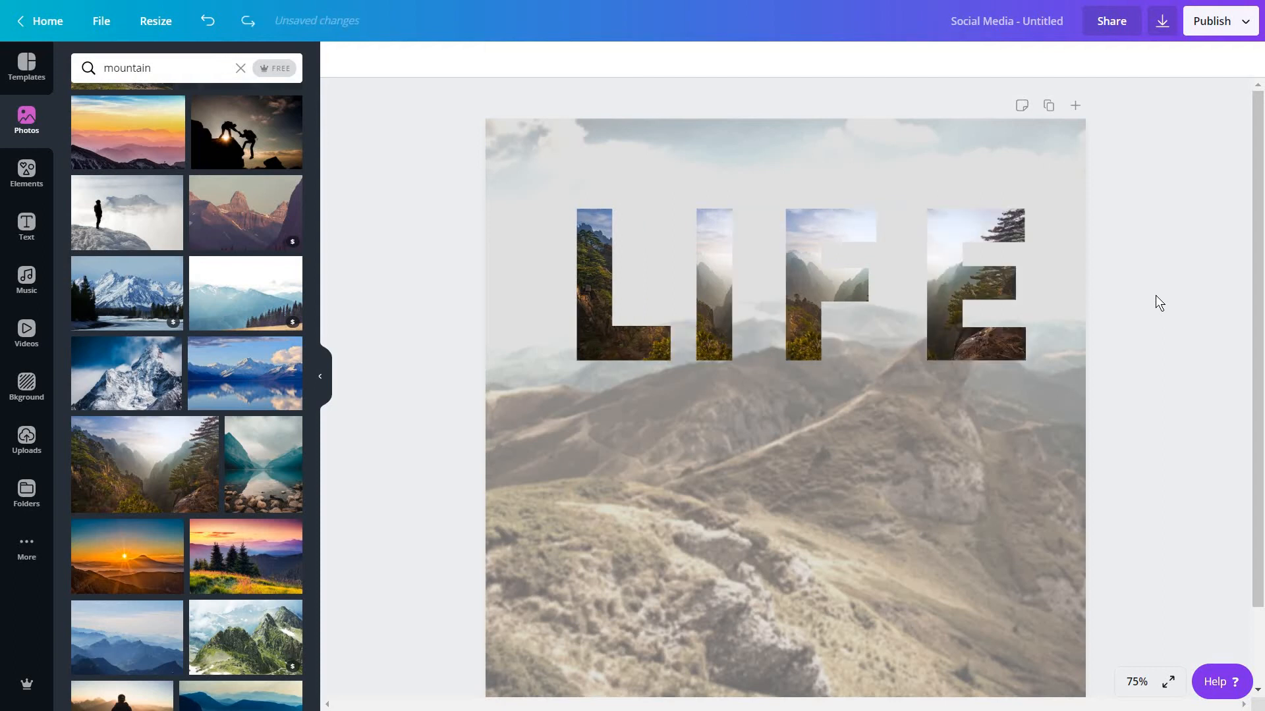
pyautogui.click(25, 172)
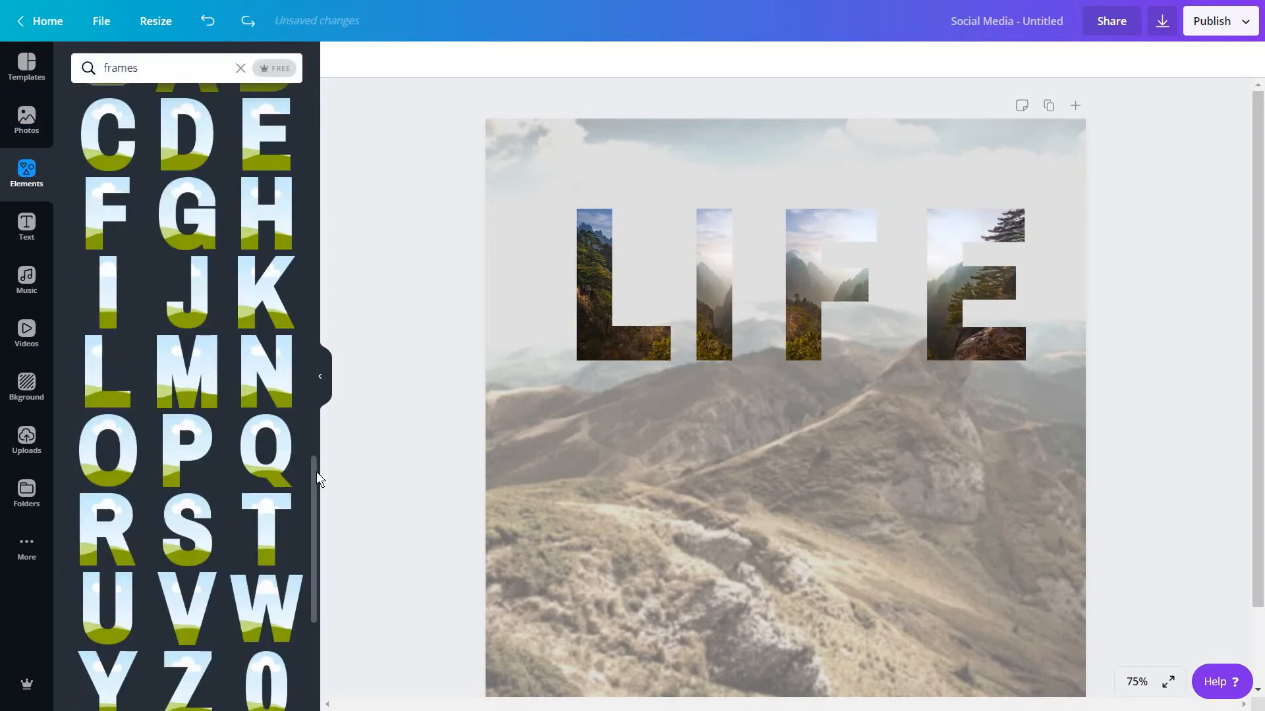
pyautogui.scroll(-3)
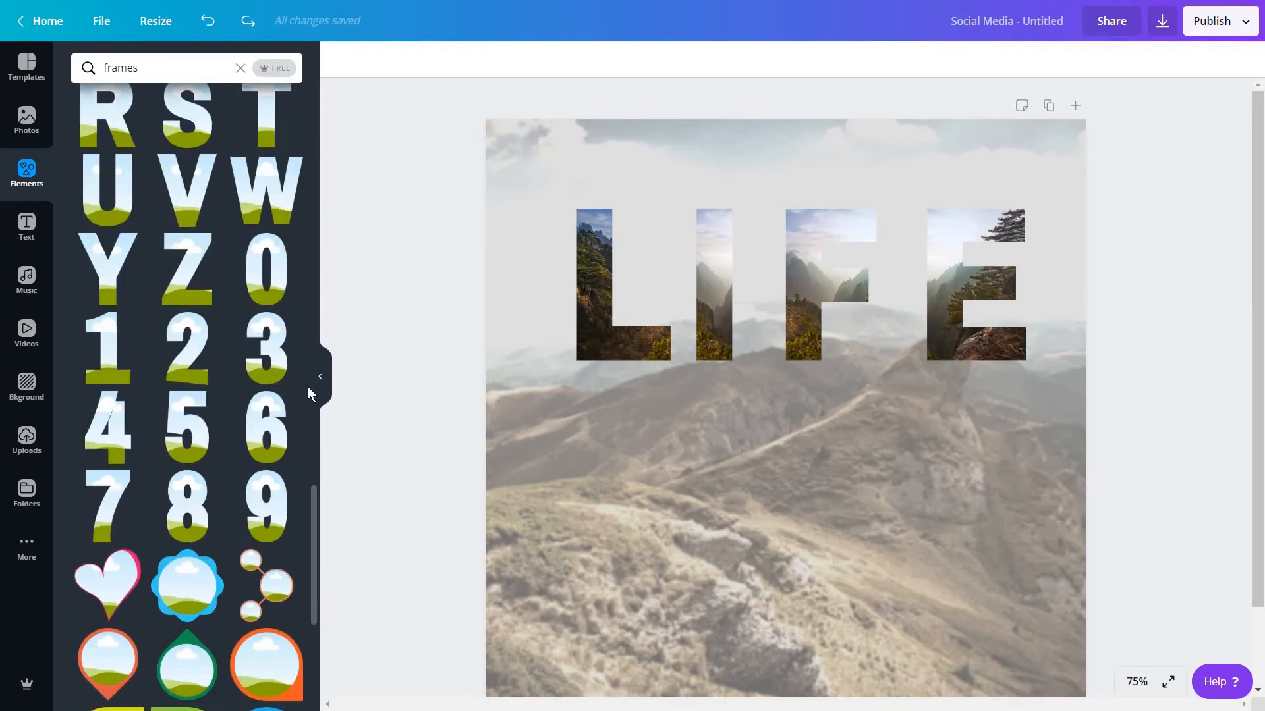
pyautogui.scroll(-3)
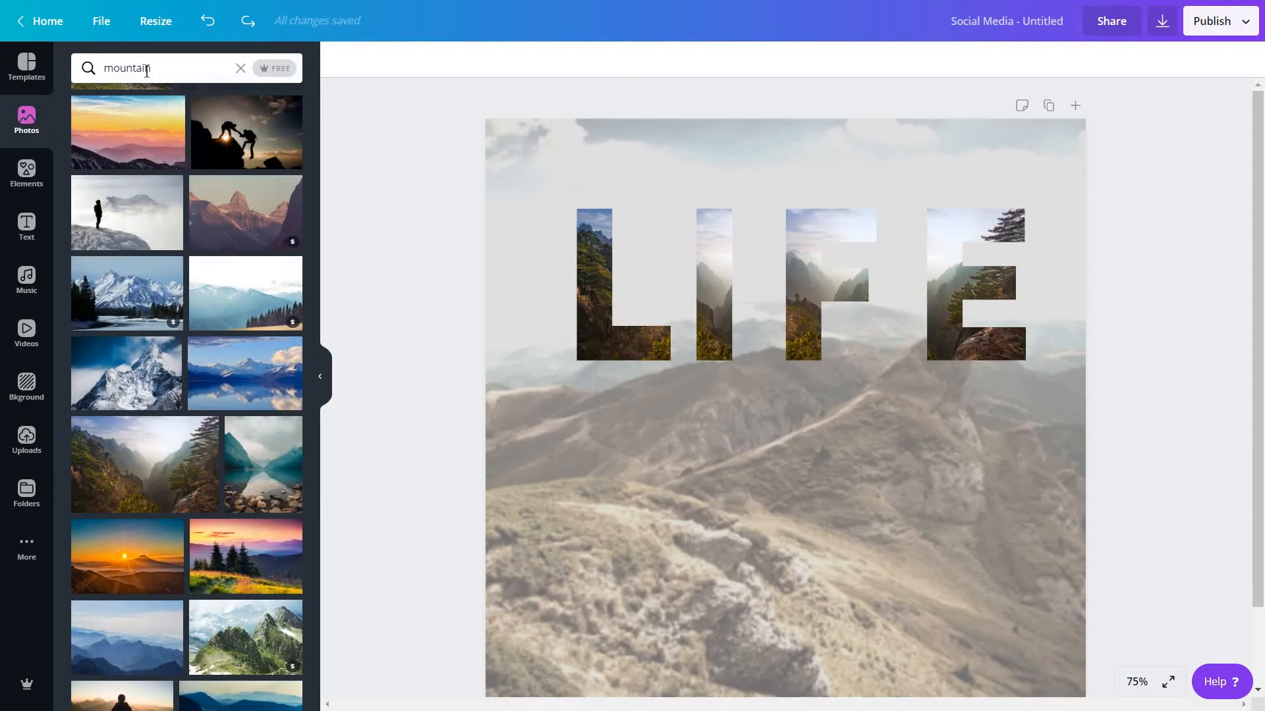
# Step: Search photos for 'wide' and drop the desert panorama into the letter frames
pyautogui.write('wide')
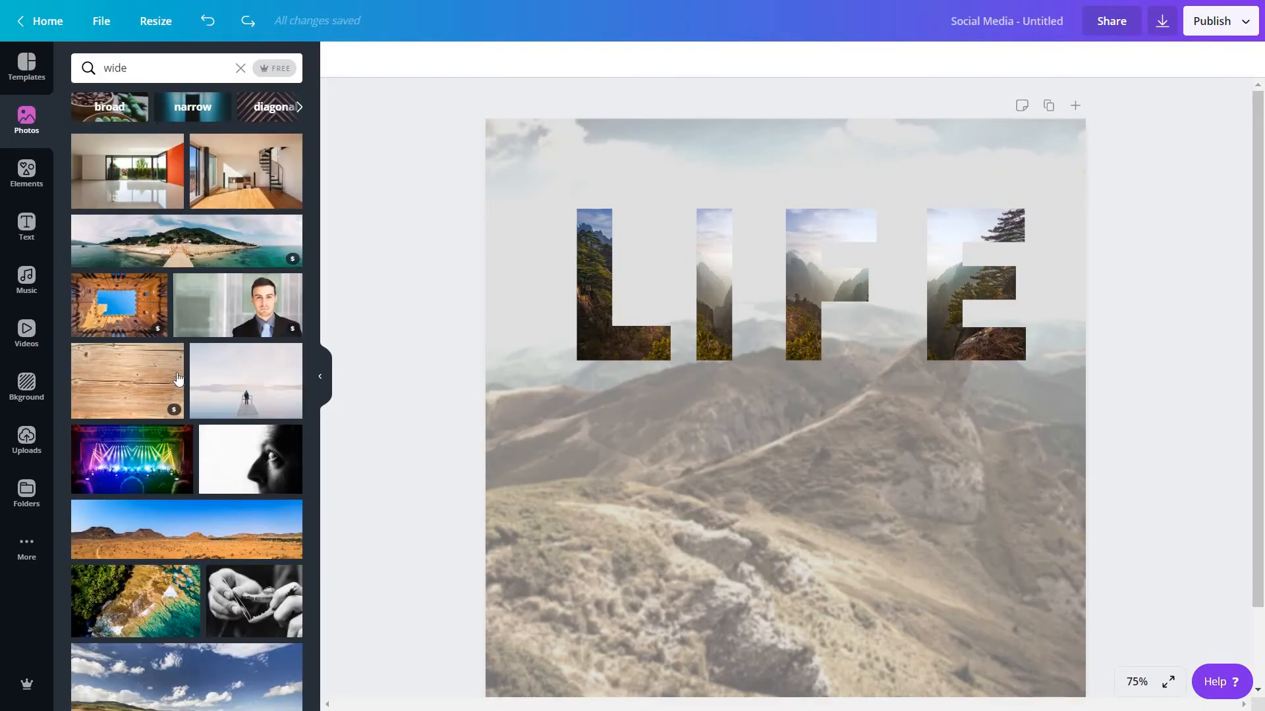
pyautogui.scroll(-3)
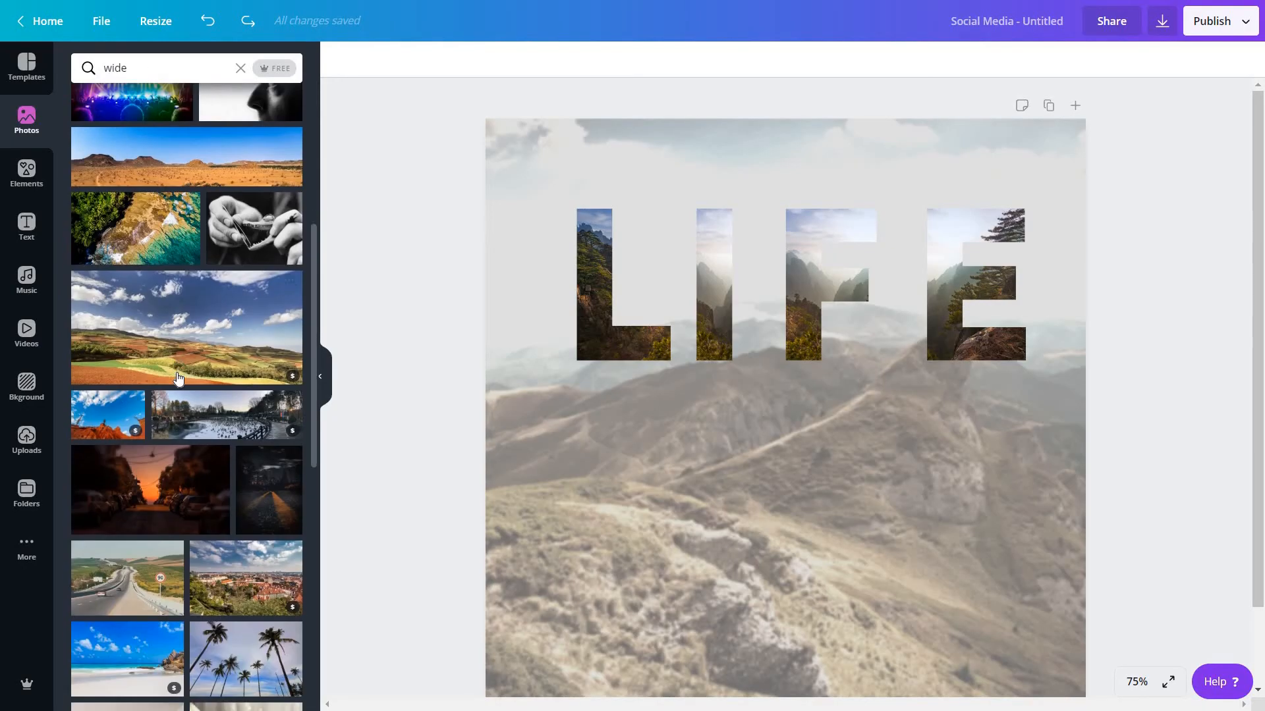
pyautogui.scroll(-3)
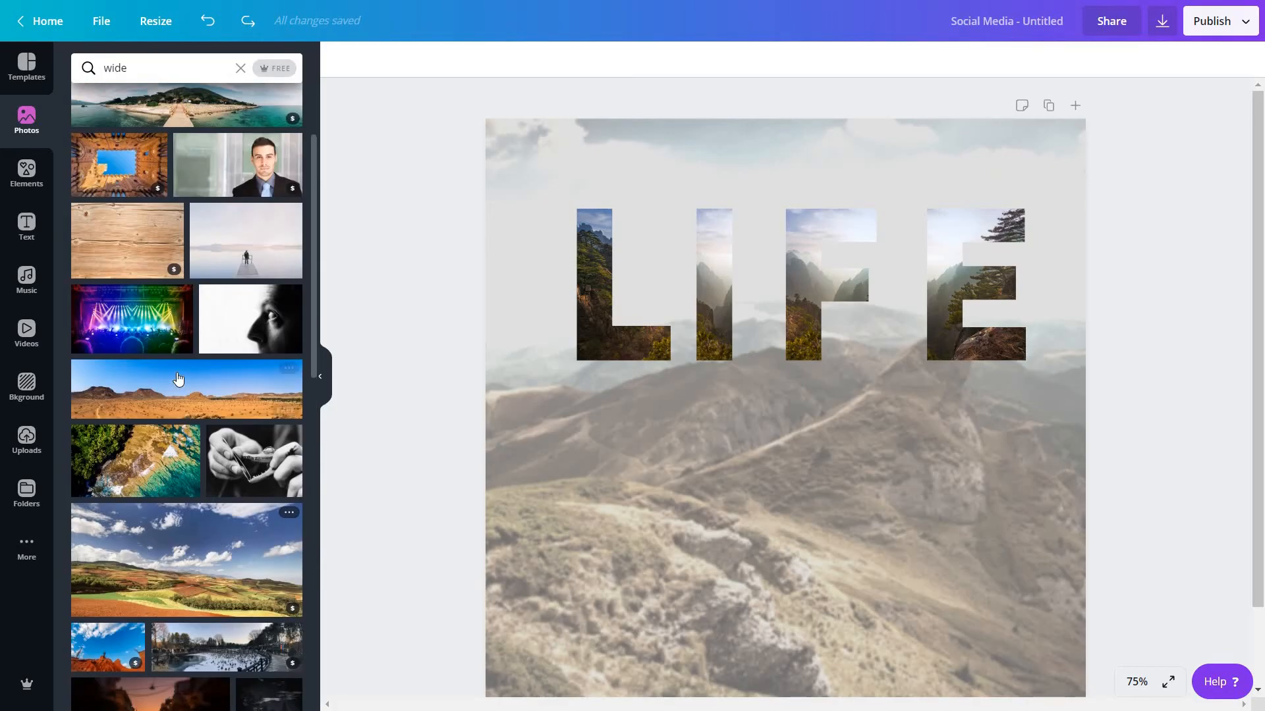
pyautogui.moveTo(186, 390); pyautogui.dragTo(718, 404)
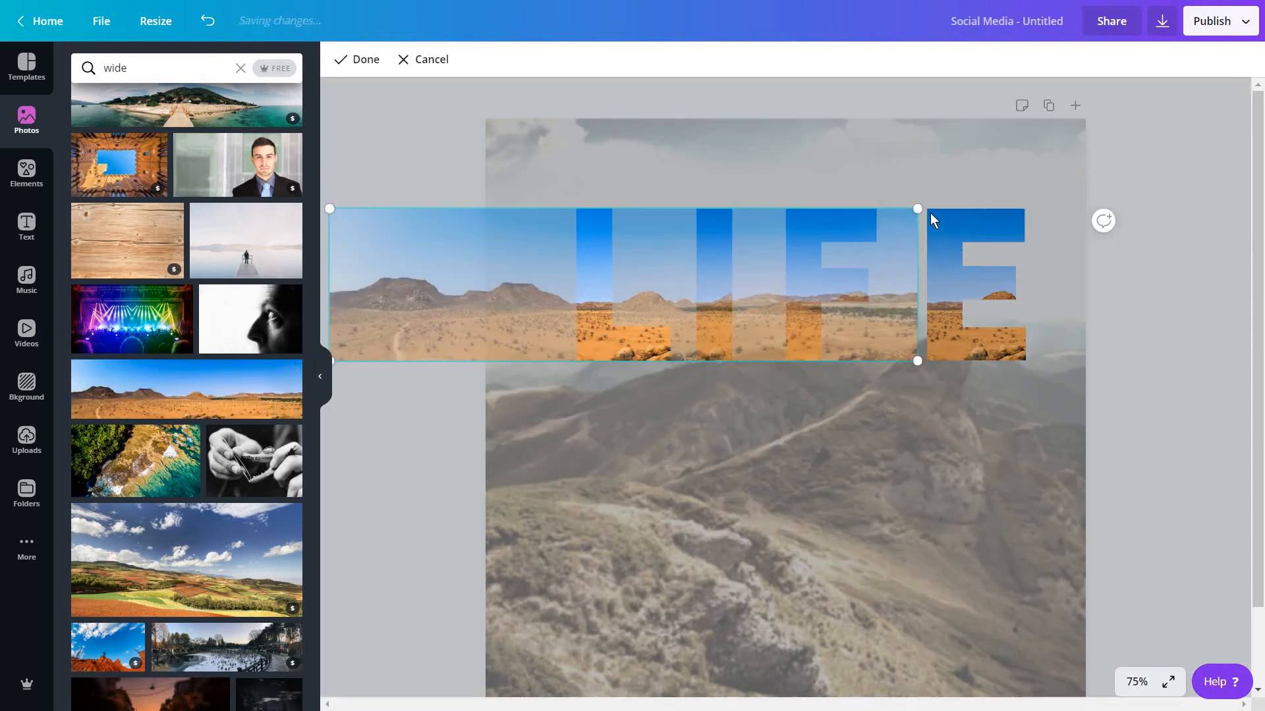
# Step: Shift the desert photo so sky and sand span all four letters, then confirm
pyautogui.moveTo(933, 220); pyautogui.dragTo(890, 199)
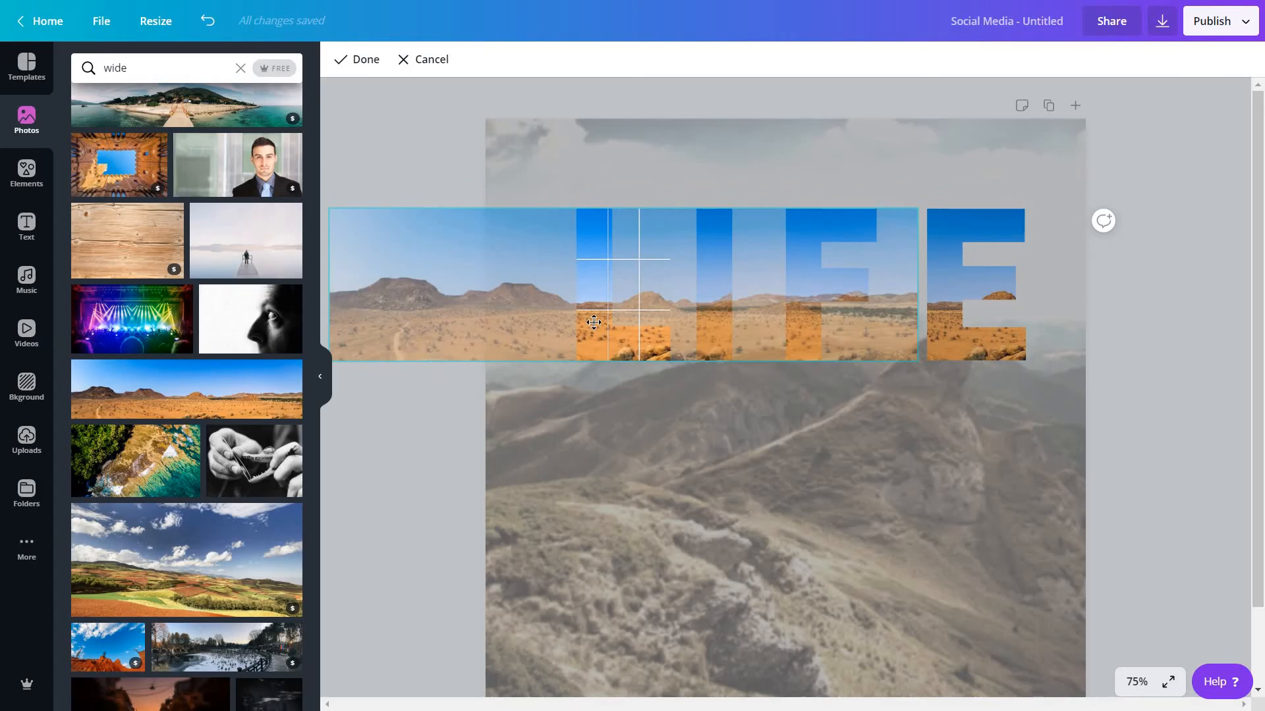
pyautogui.moveTo(593, 323); pyautogui.dragTo(737, 230)
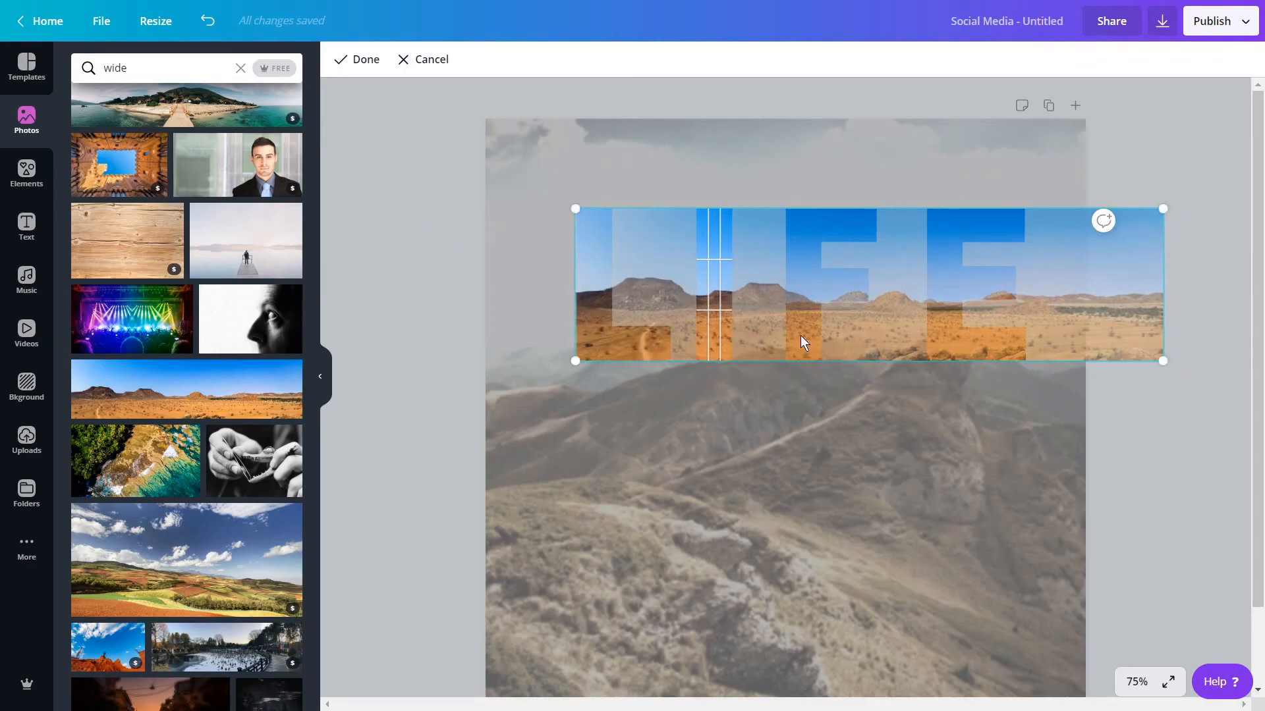
pyautogui.moveTo(802, 342); pyautogui.dragTo(904, 332)
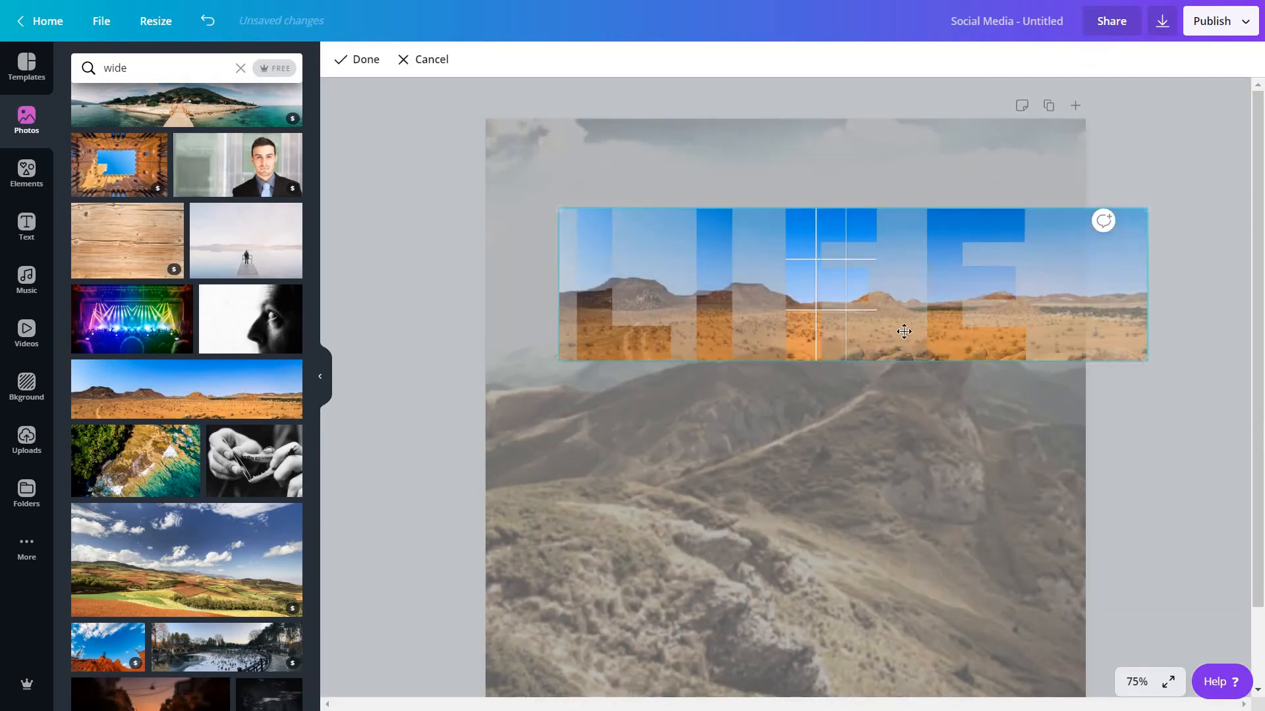
pyautogui.click(356, 58)
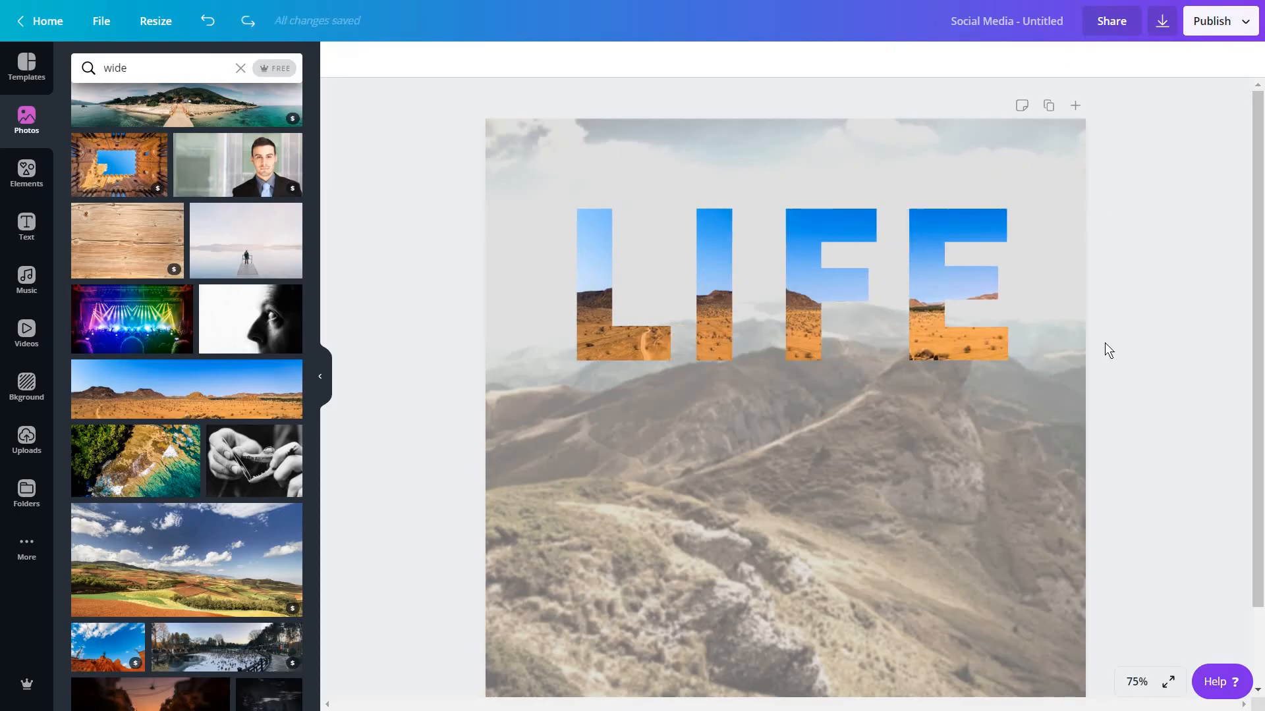
# Step: Scroll the canvas down to the lower half of the design
pyautogui.scroll(-3)
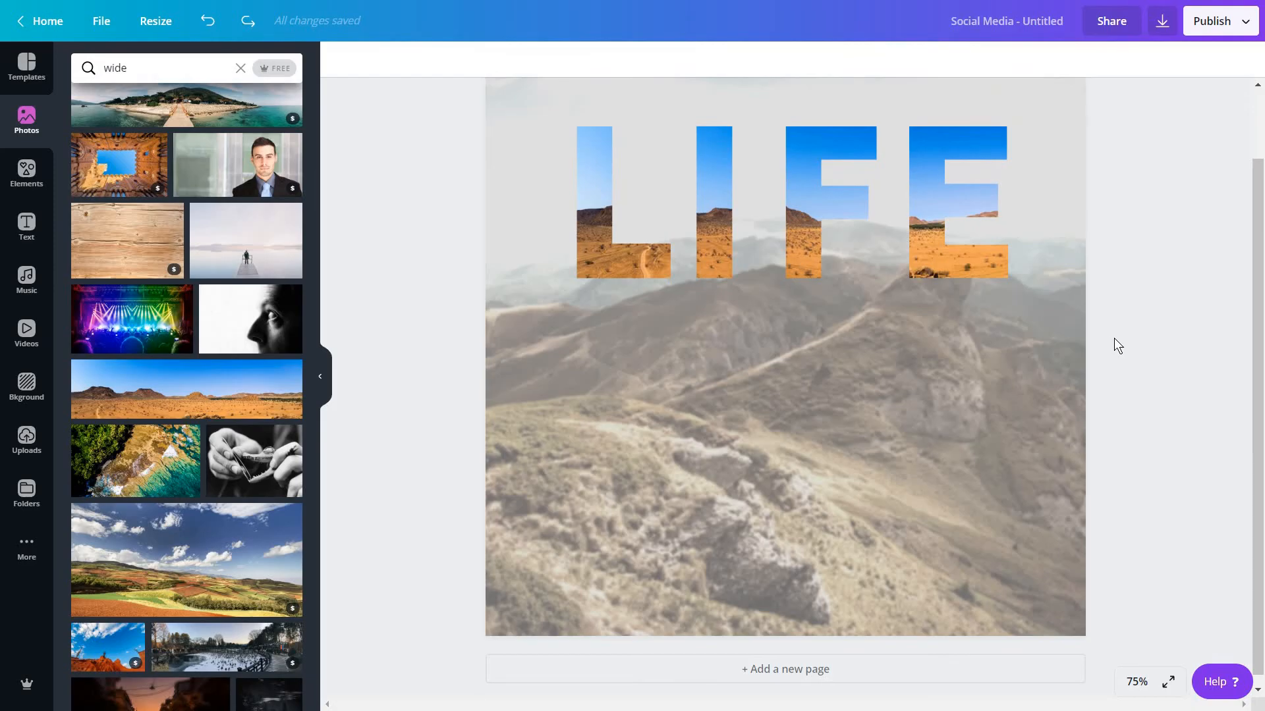
pyautogui.moveTo(25, 172)
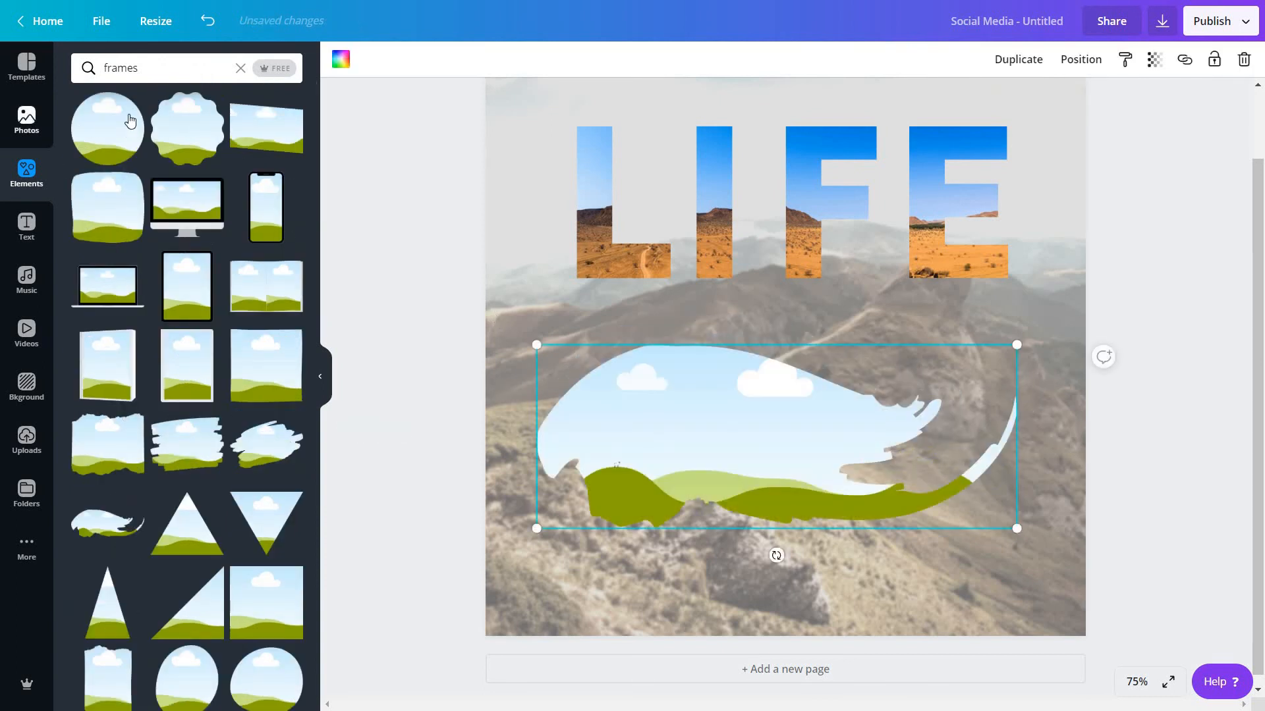
# Step: Search the Photos library for 'forest wide'
pyautogui.write('wide')
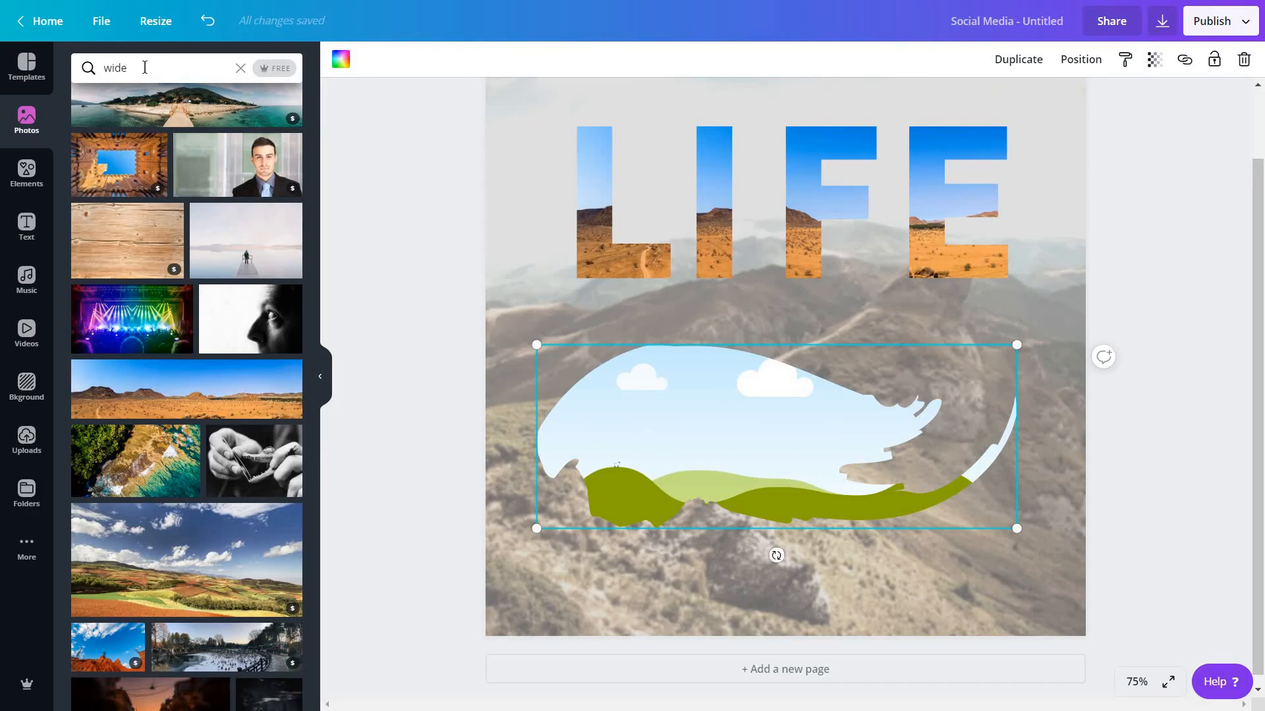
pyautogui.write('fo')
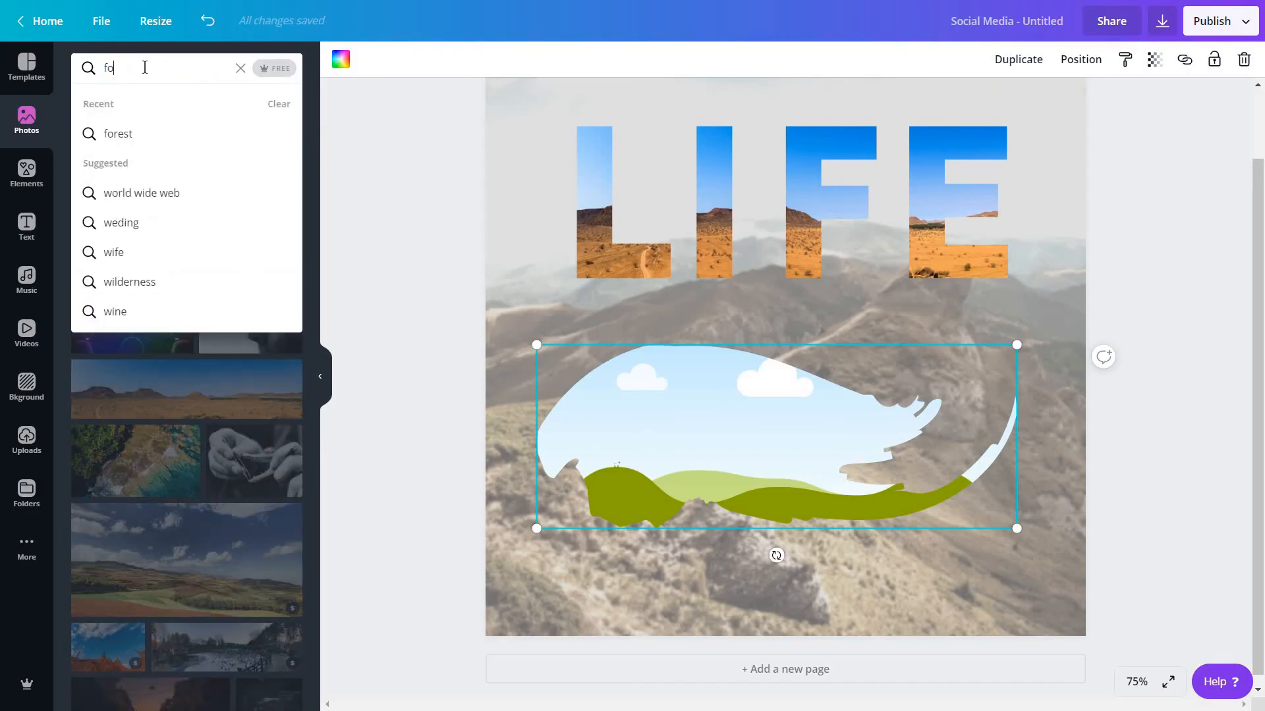
pyautogui.write('forest wide')
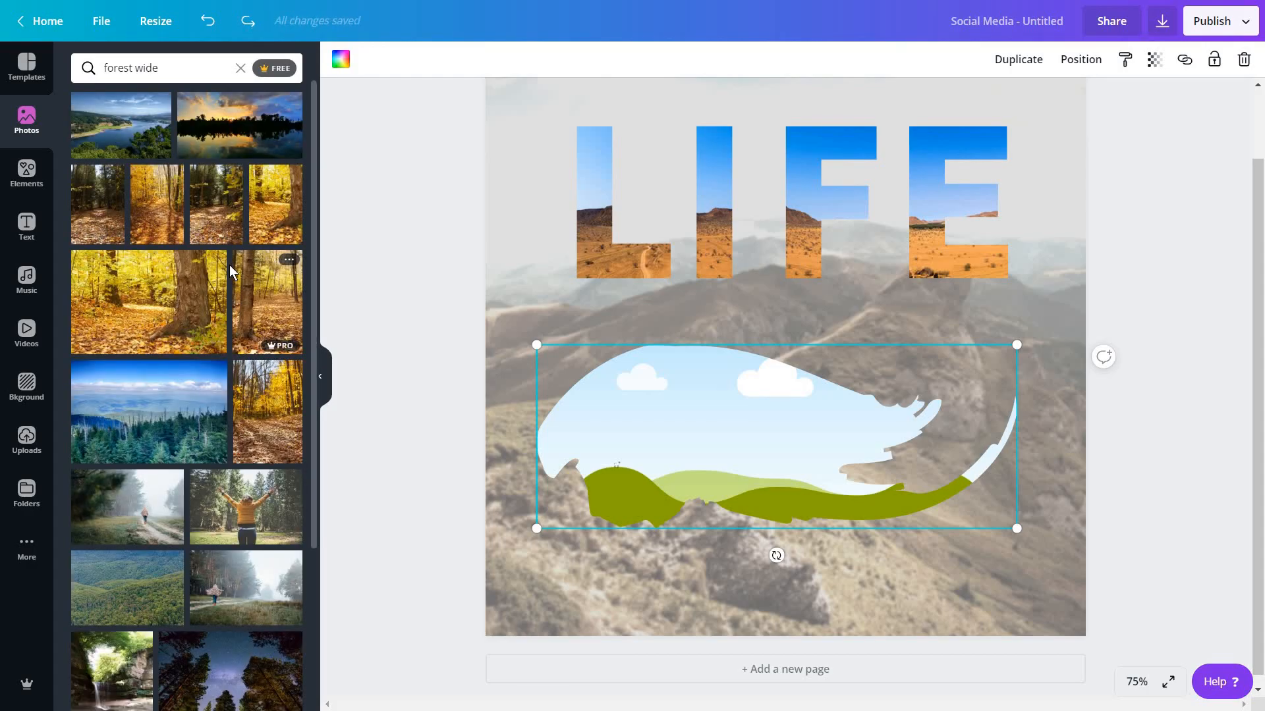
pyautogui.moveTo(154, 323)
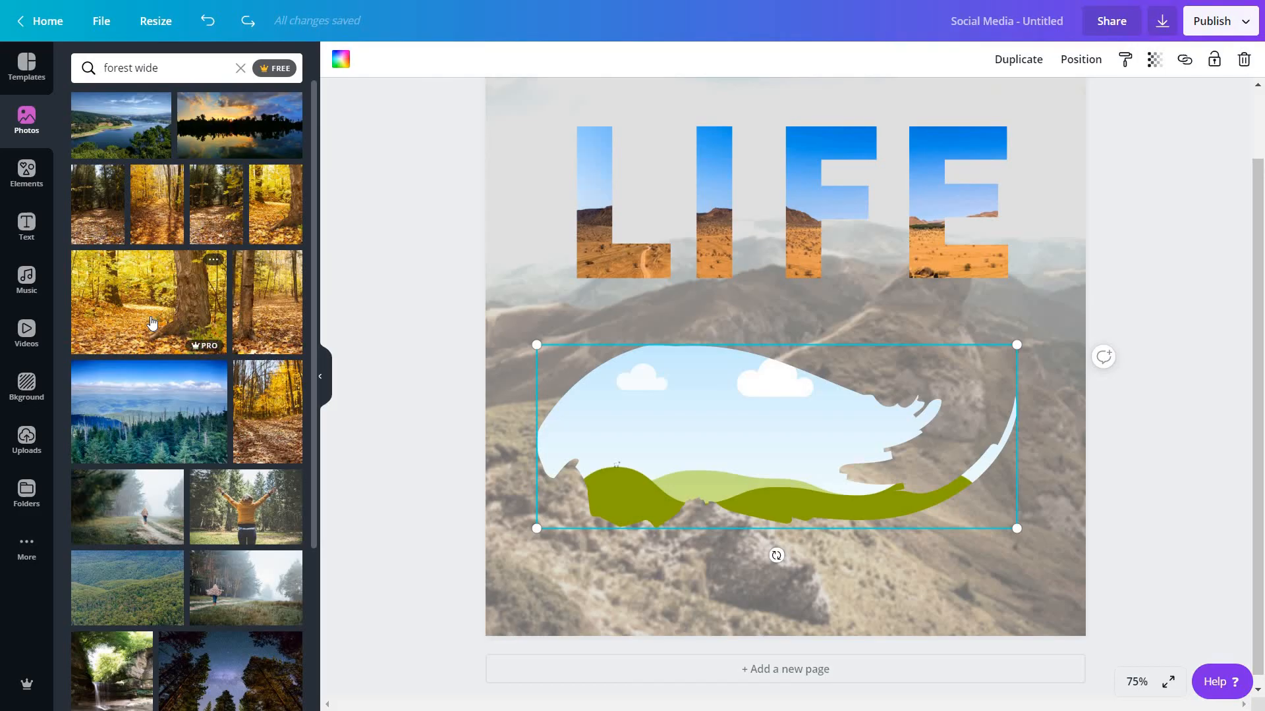